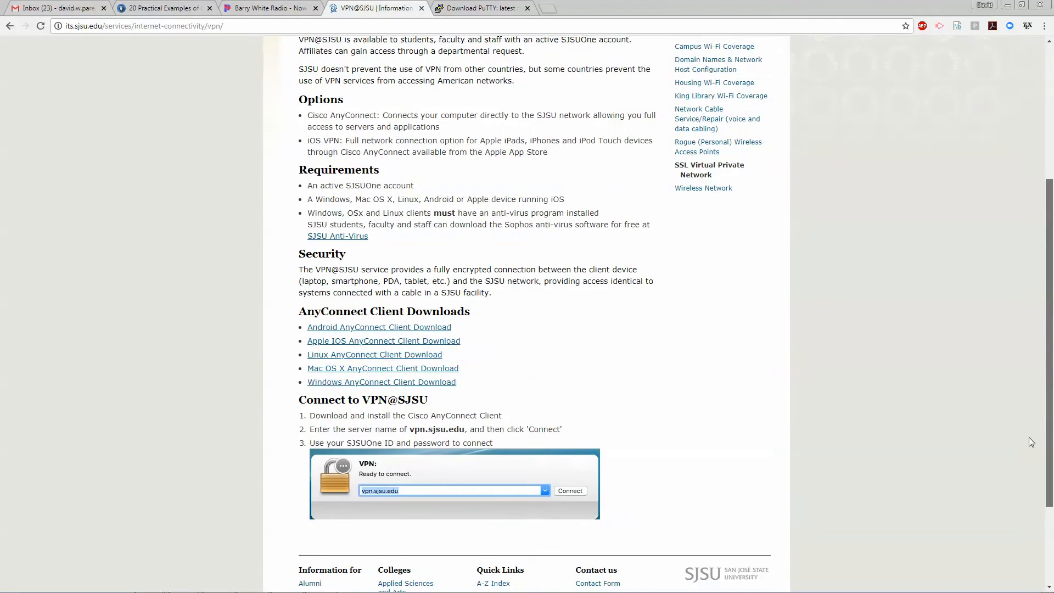
Step: Download the 64-bit putty.exe from the latest PuTTY release page and keep it despite Chrome's warning
scroll(down, 3)
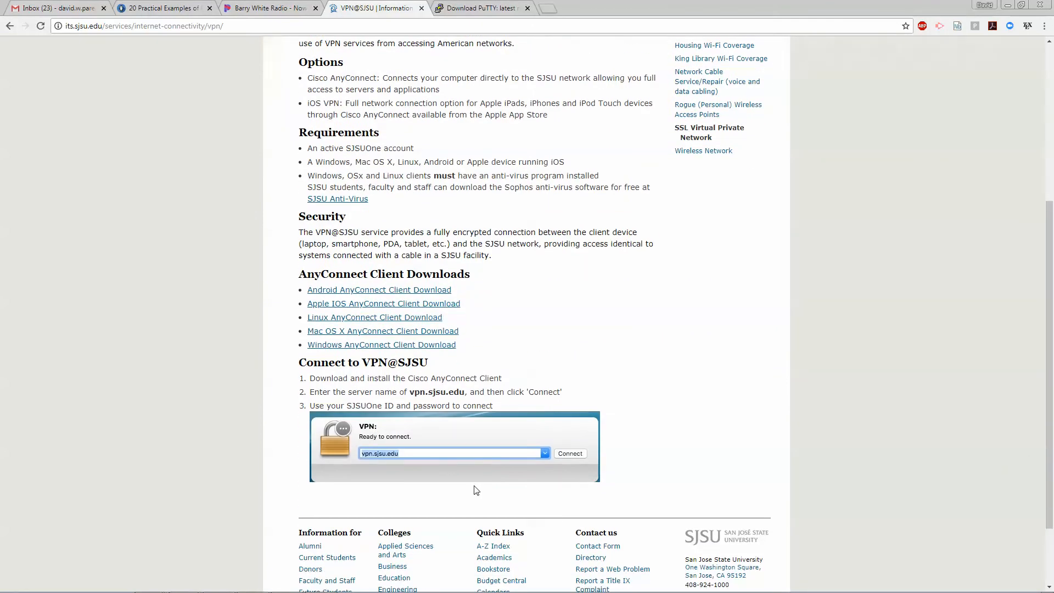
mouse_move(507, 181)
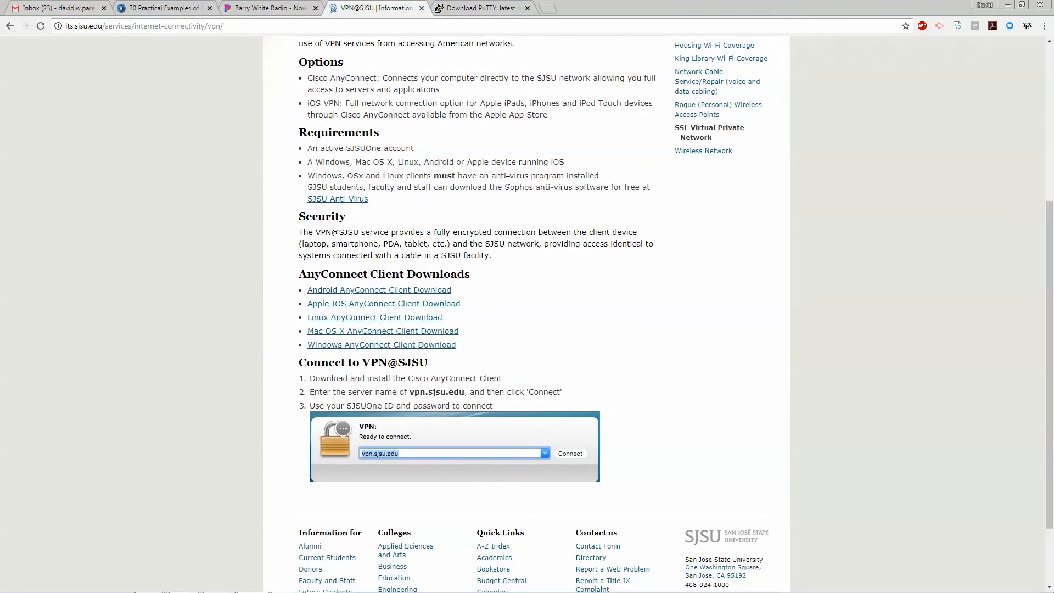
click(481, 7)
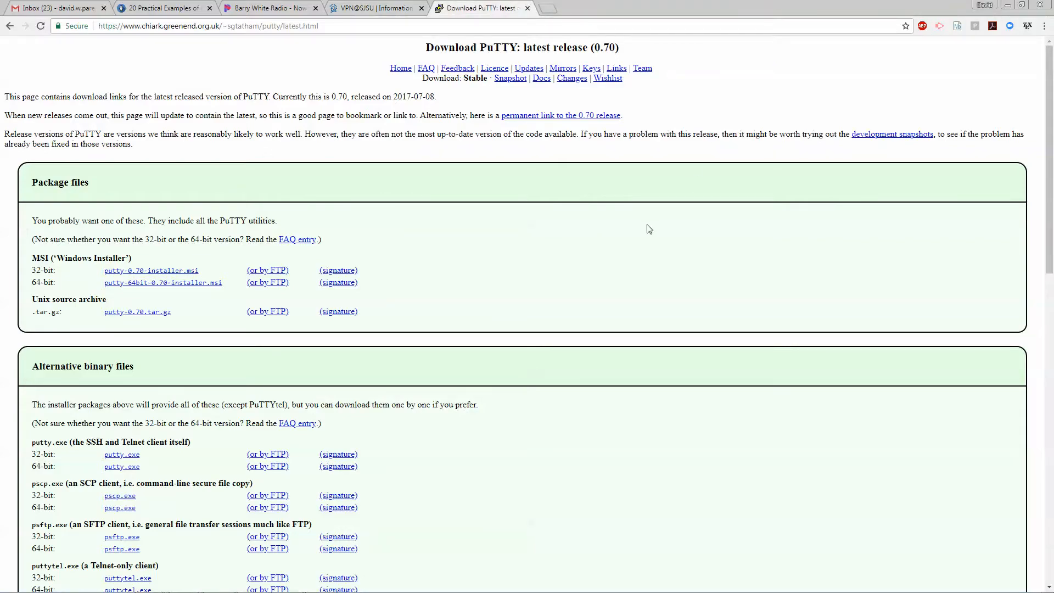
mouse_move(539, 245)
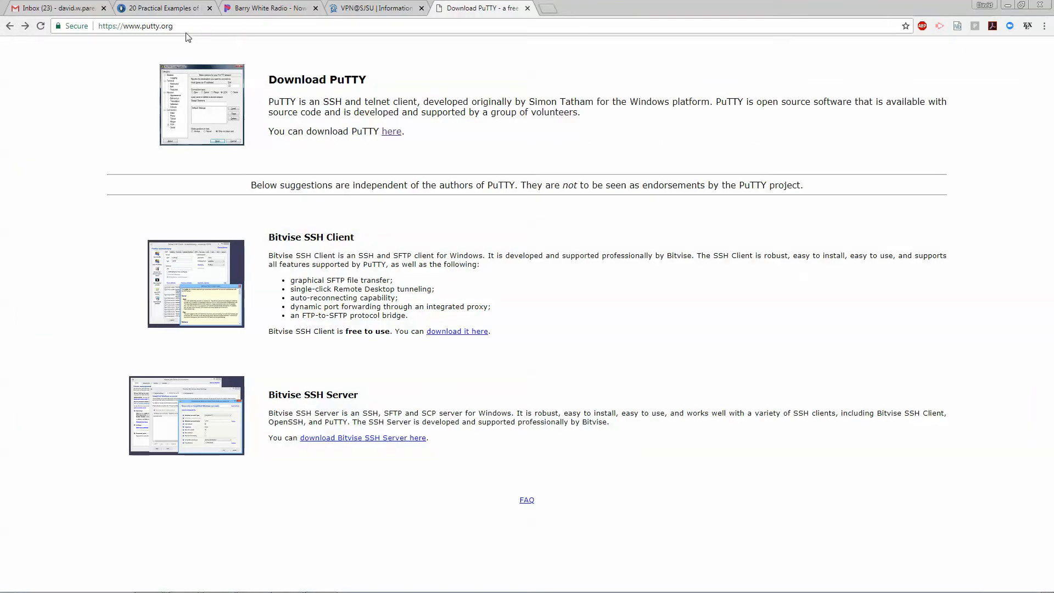
click(391, 130)
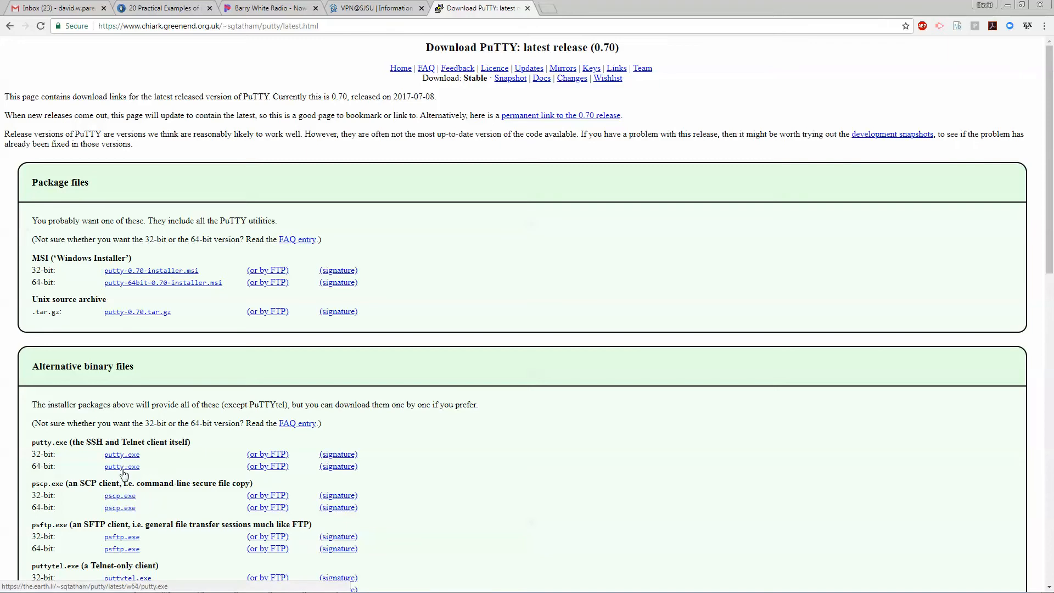
mouse_move(120, 495)
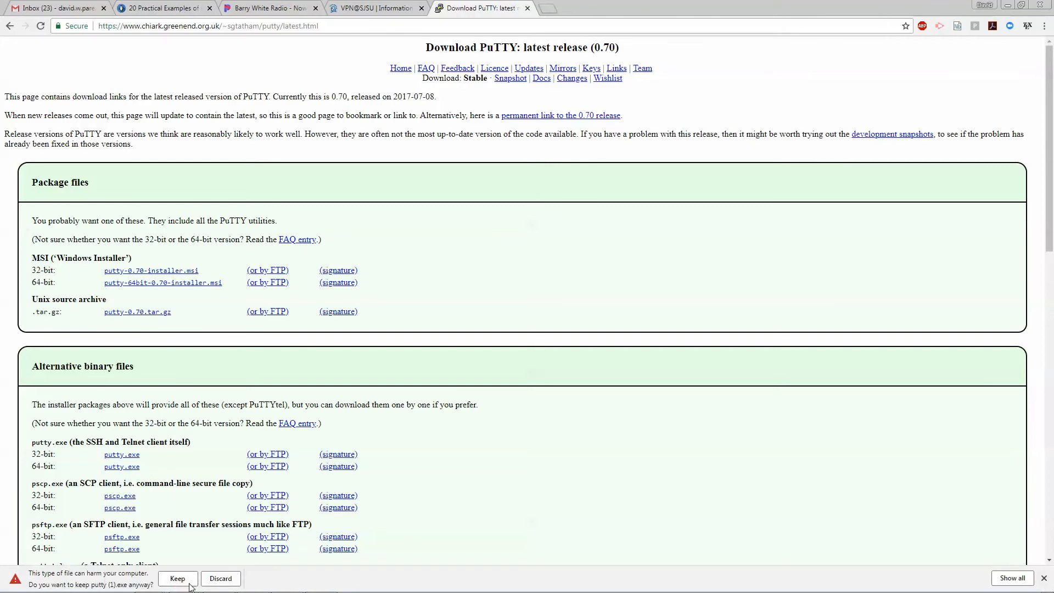
click(178, 579)
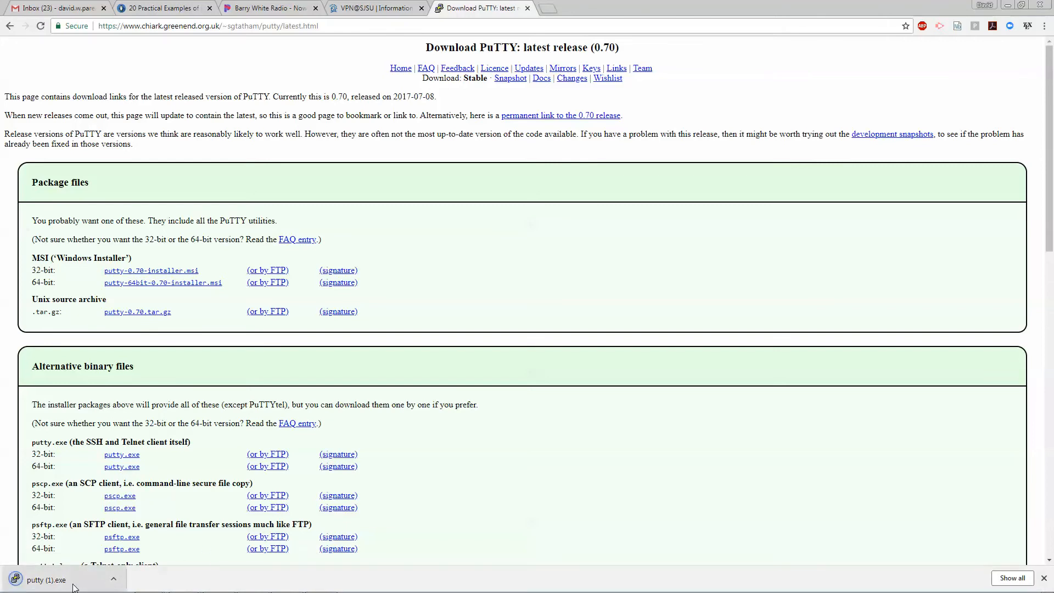
Step: Launch putty.exe, connect over SSH to innersanctum.engr.sjsu.edu and enter the login credentials
click(45, 579)
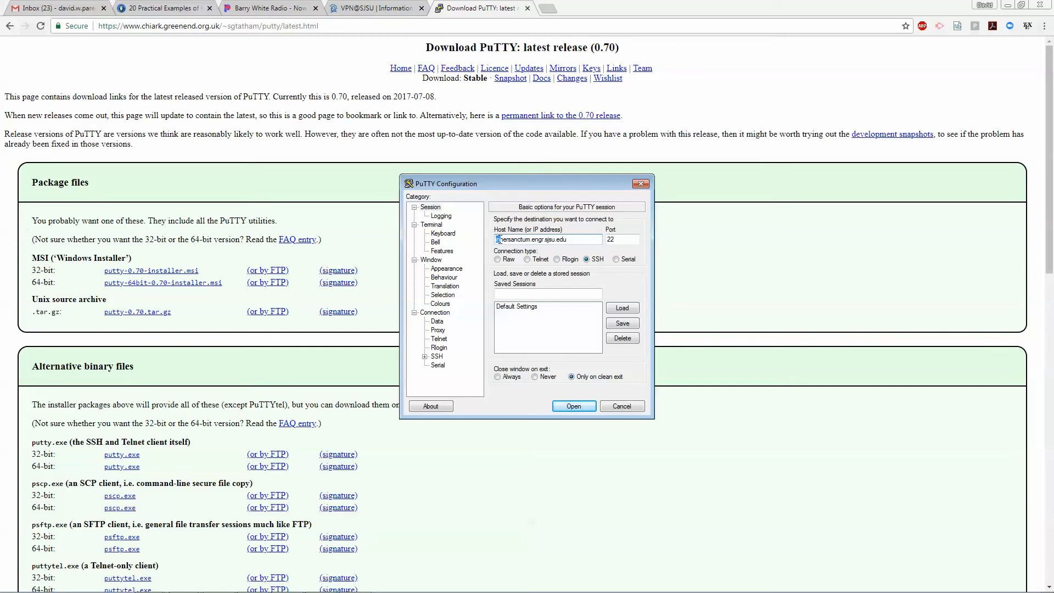
triple_click(548, 239)
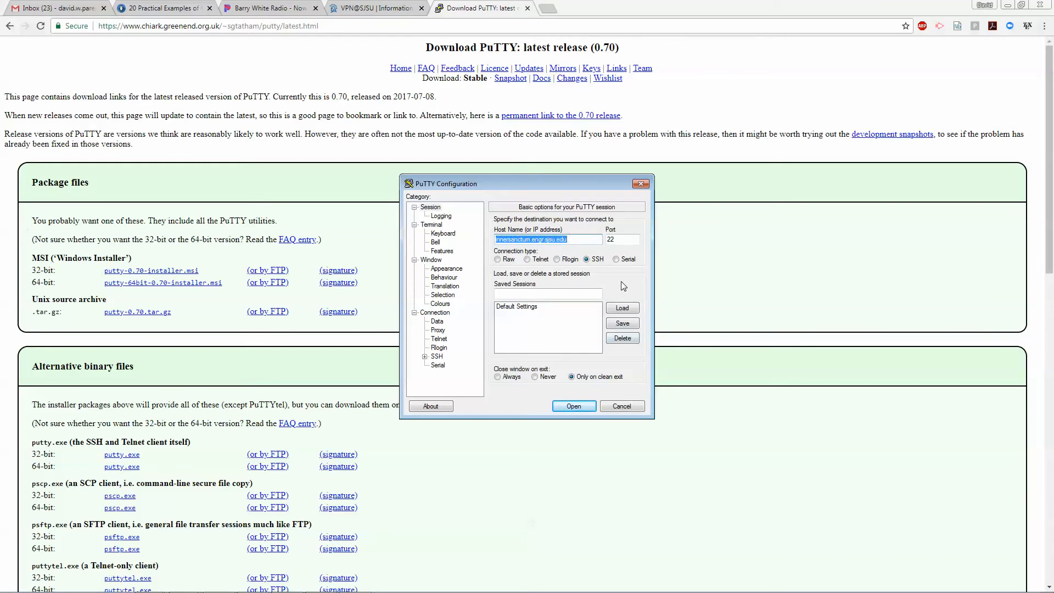
click(573, 405)
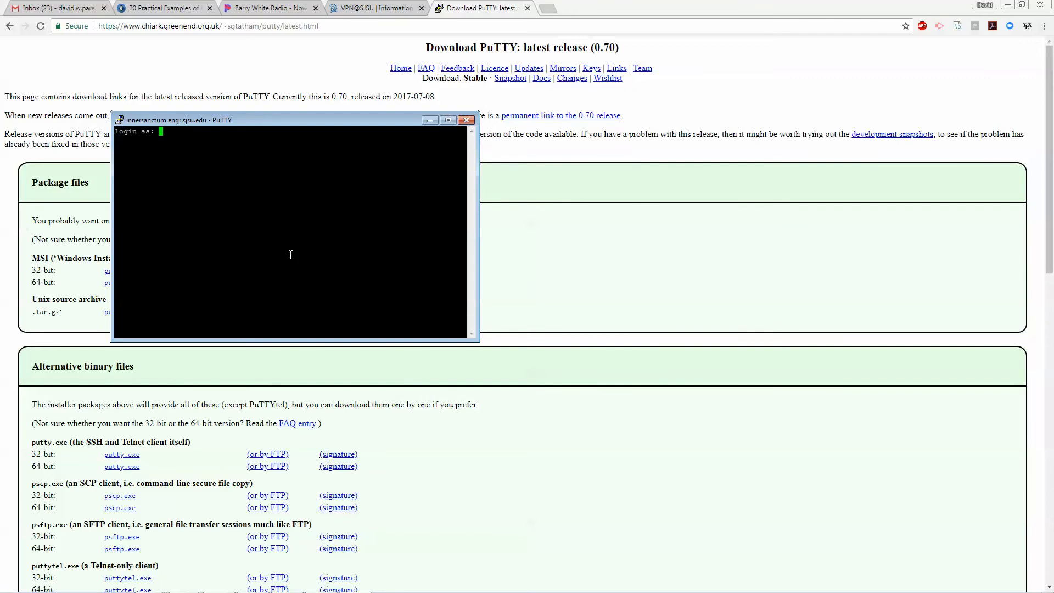
mouse_move(200, 181)
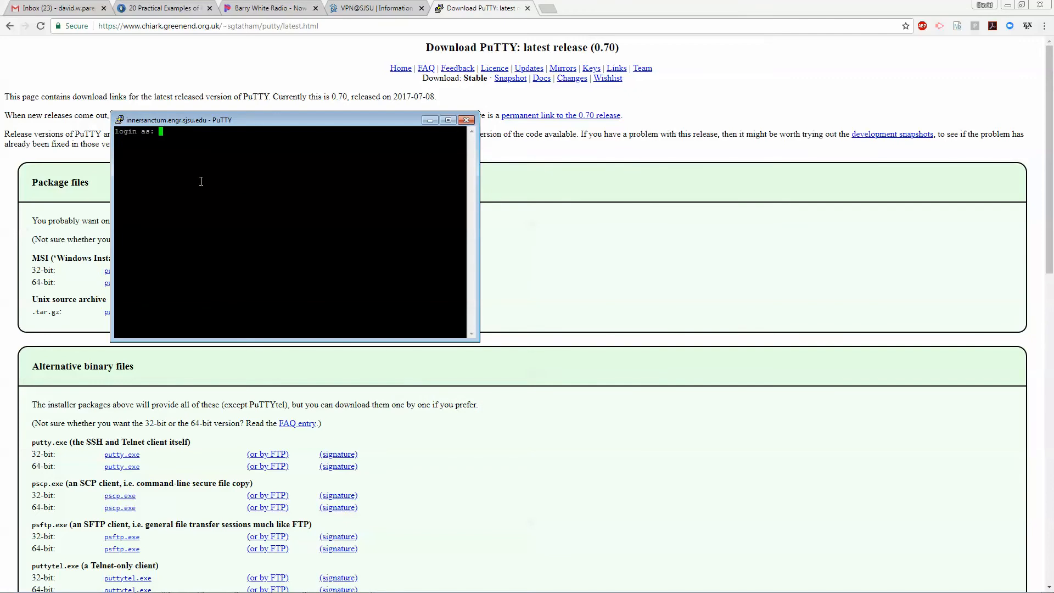
text(QIF)
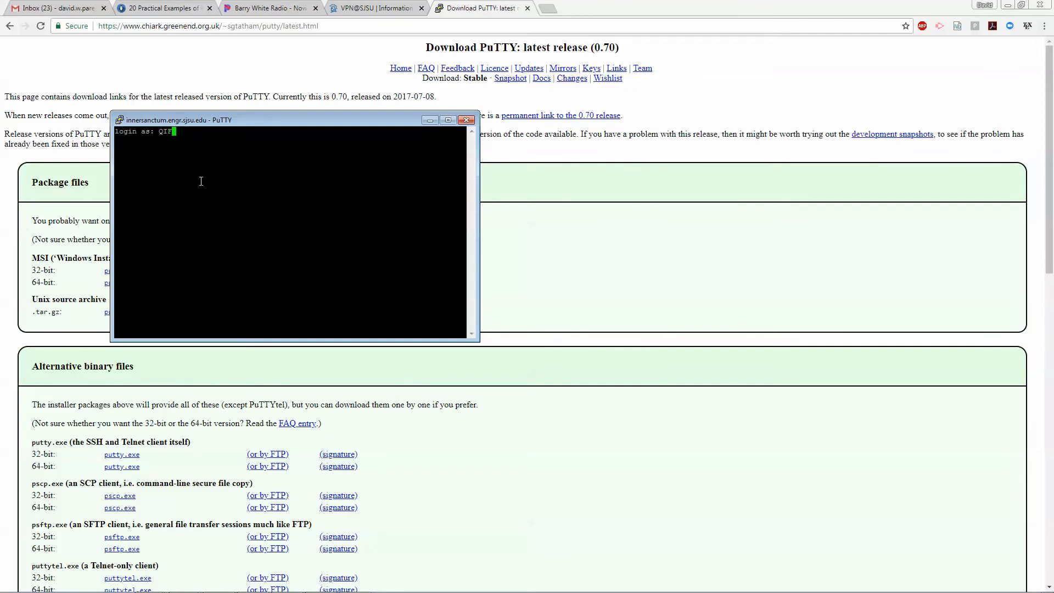
text(_1)
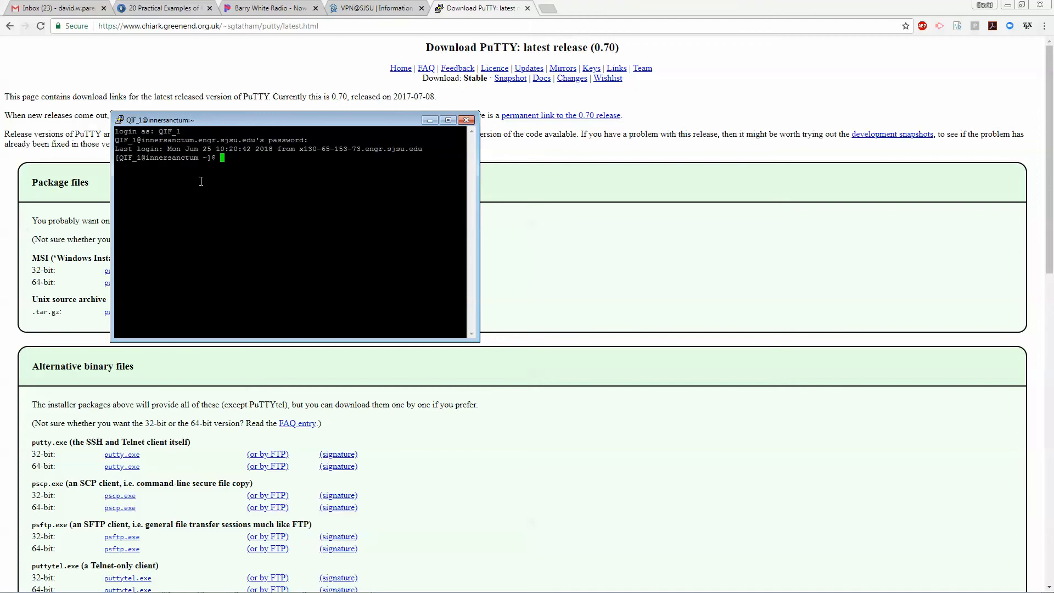
Step: Run vncserver at the shell prompt to create remote desktop :6 with a VNC password
text(vn)
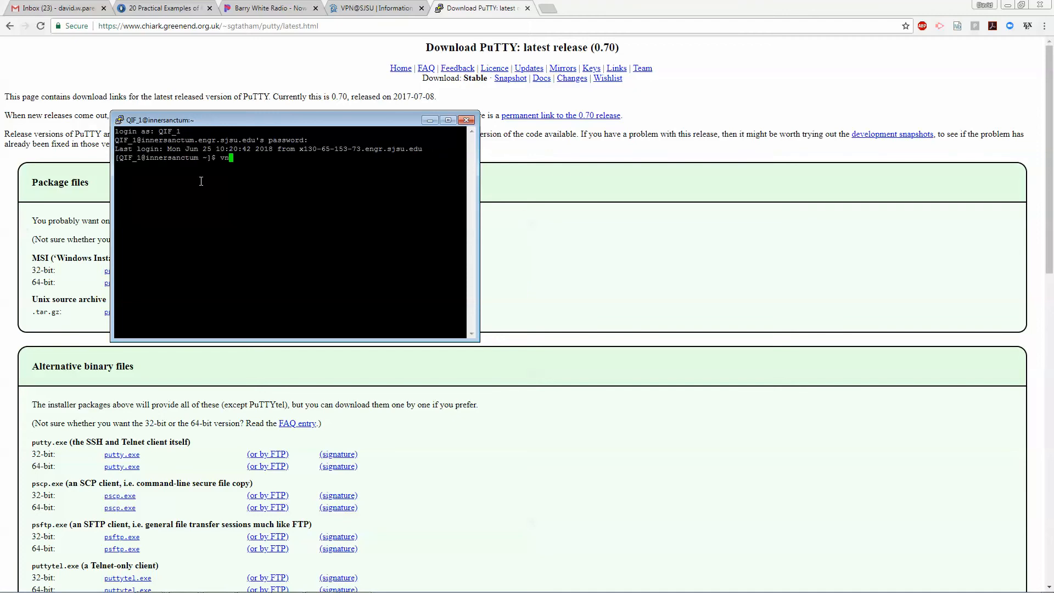
text(cserver)
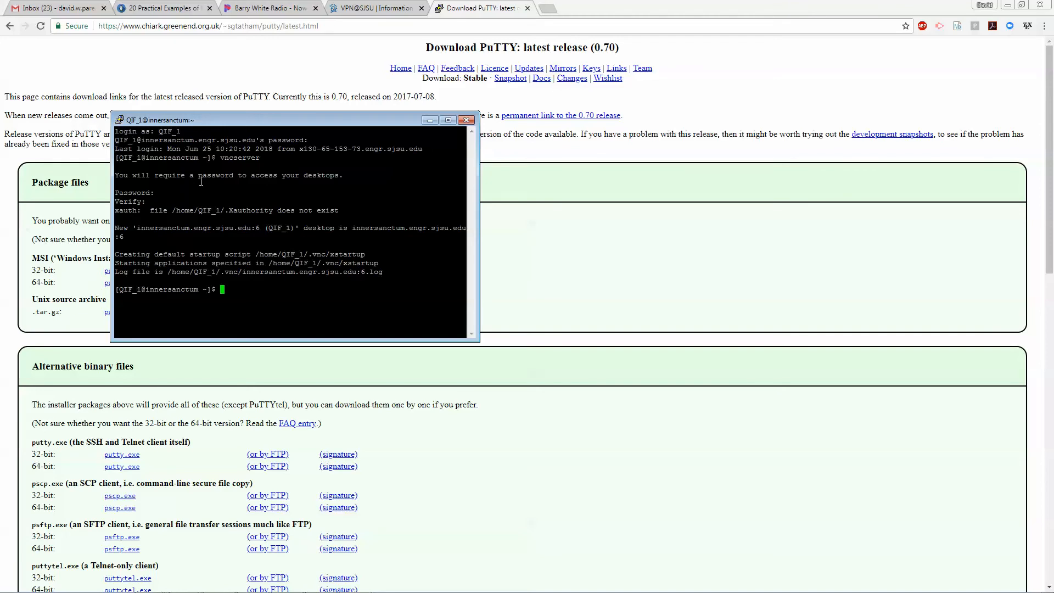
mouse_move(262, 192)
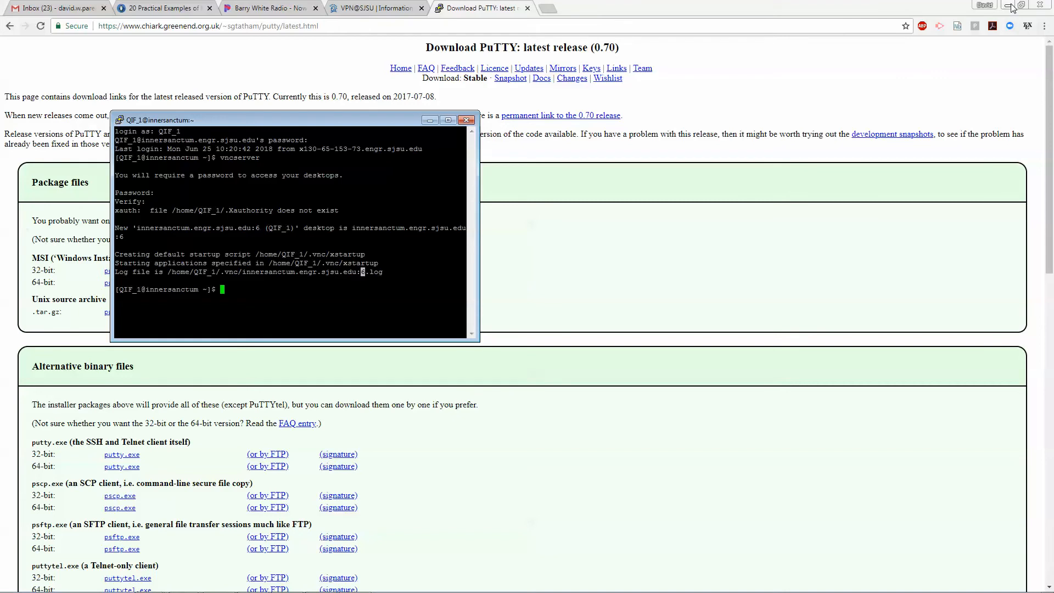
Step: Minimize Chrome and PuTTY, then launch the VNC Viewer exe and allow it to run
click(468, 120)
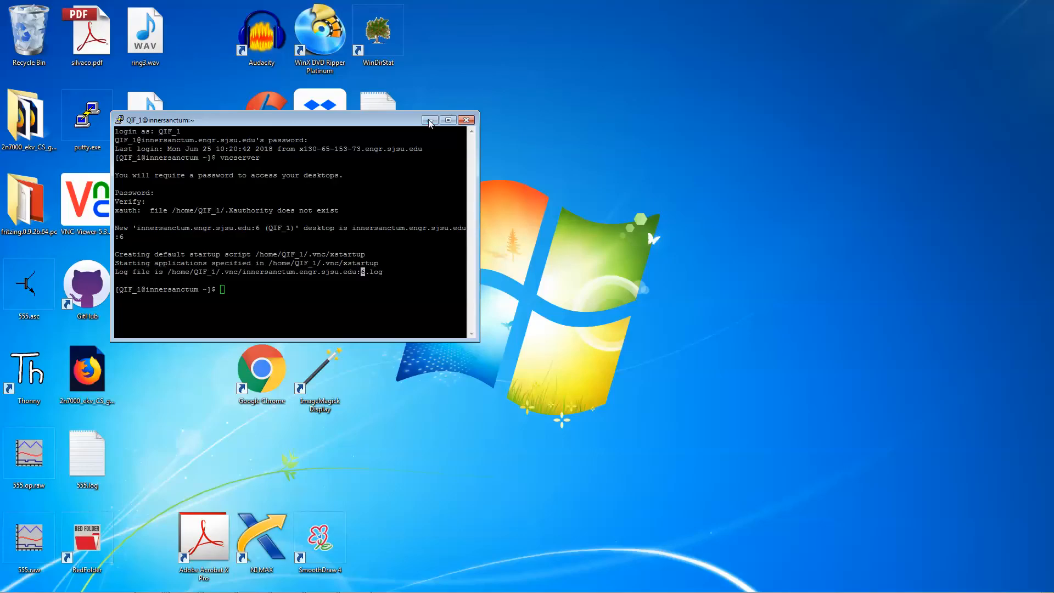
click(468, 119)
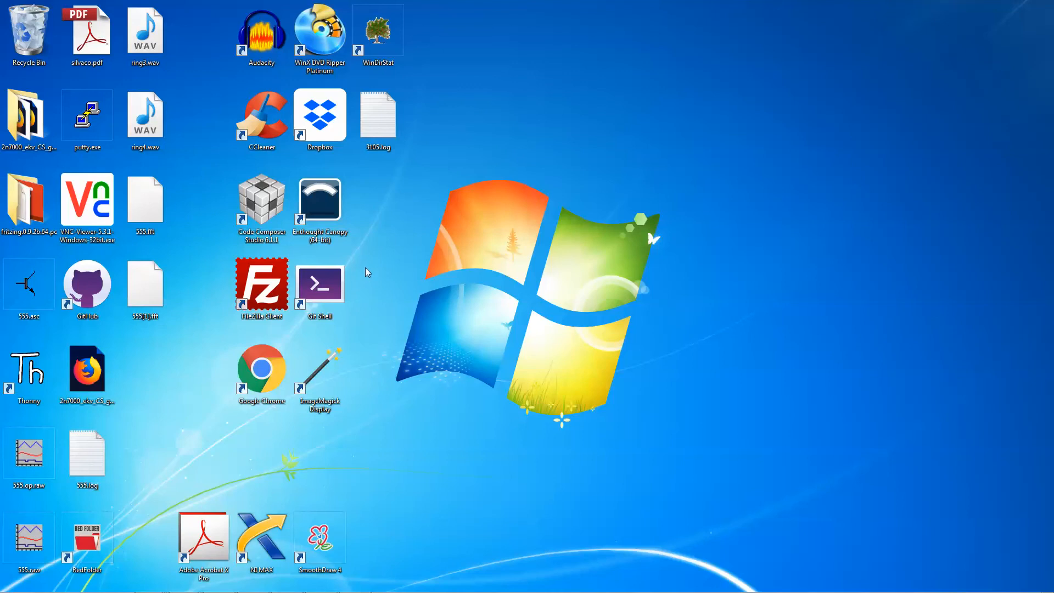
double_click(86, 199)
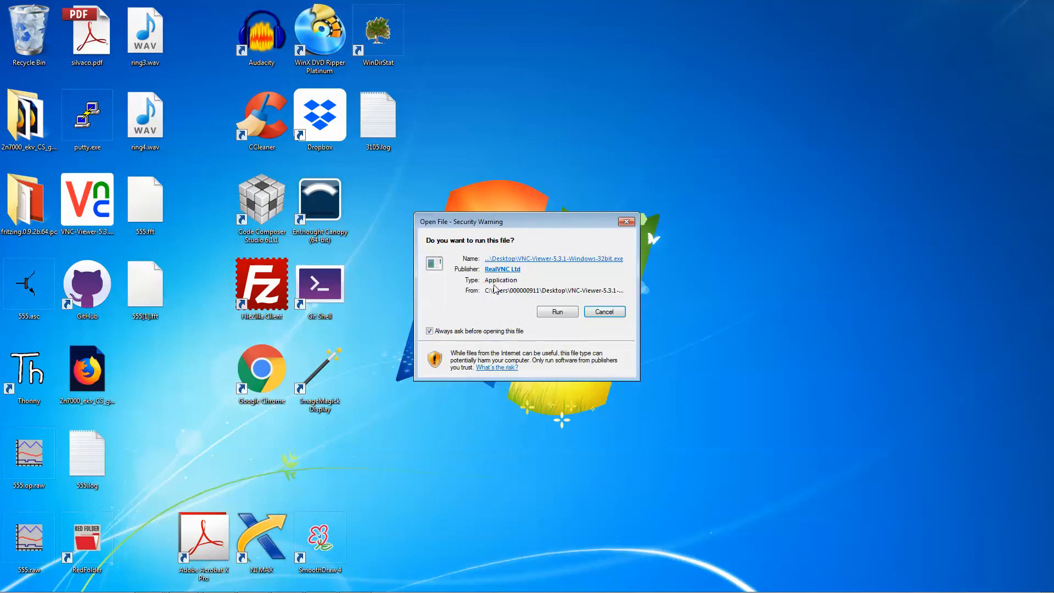
click(555, 311)
text(innersanctum.engr.sjsu.edu:5906)
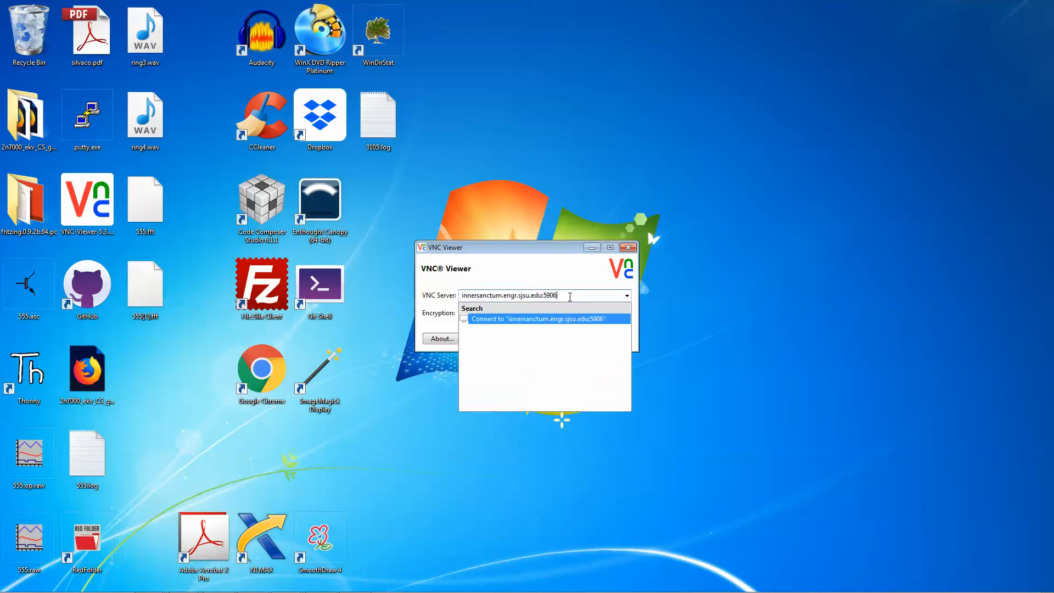
Step: Connect to innersanctum.engr.sjsu.edu:5906 and authenticate with the desktop password
click(544, 313)
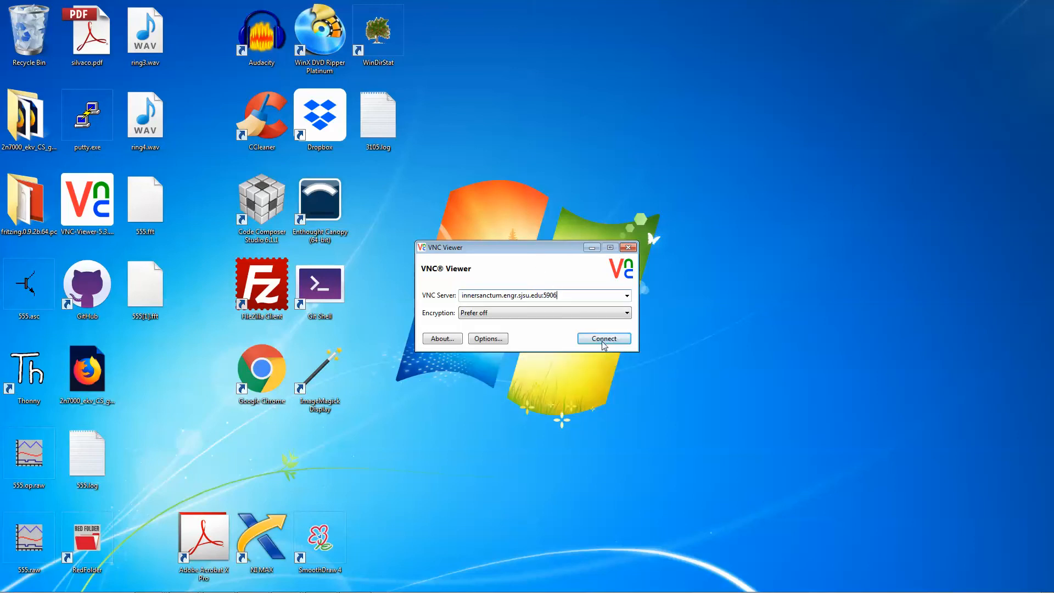
click(603, 338)
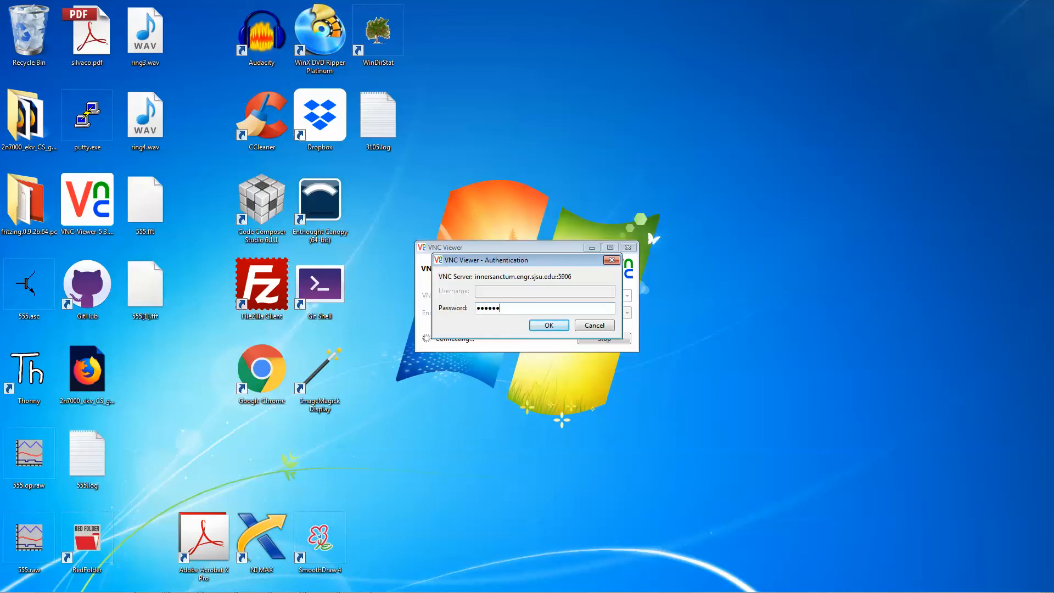
click(549, 325)
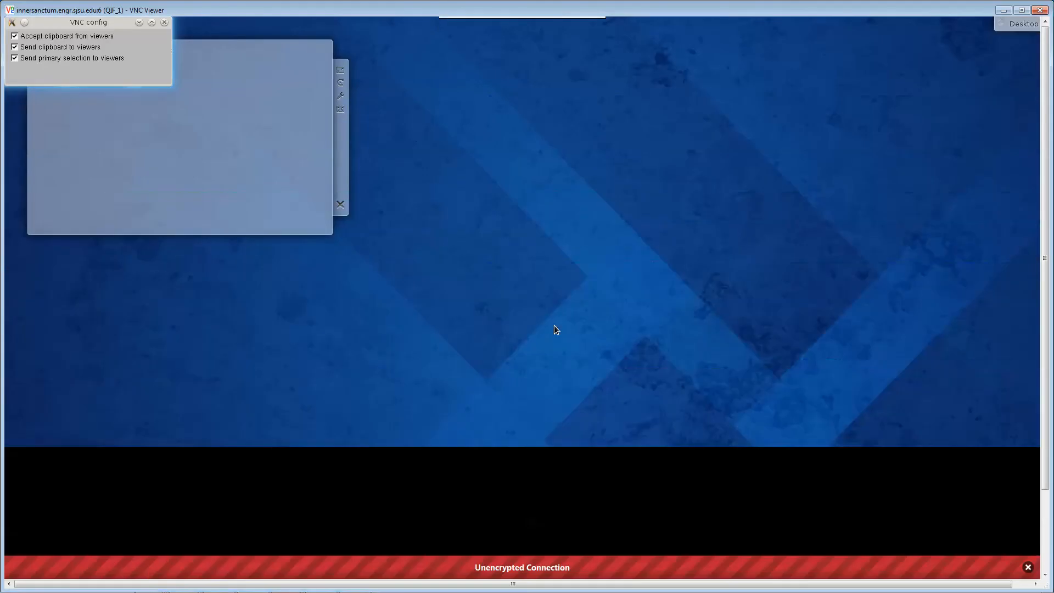
Step: Close the VNC config window and browse the KDE launcher's Applications list
click(165, 22)
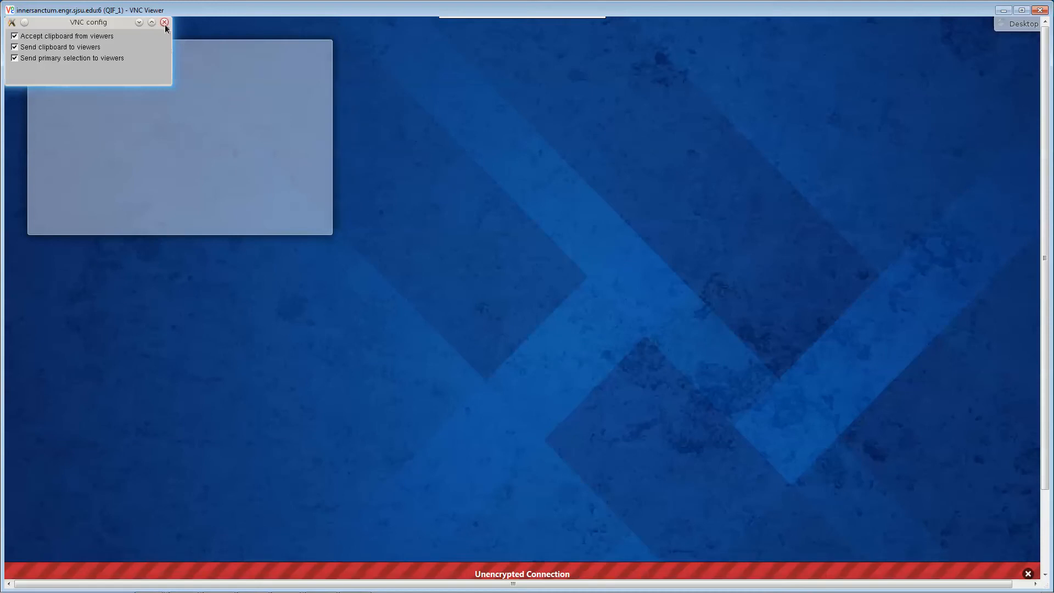
click(165, 22)
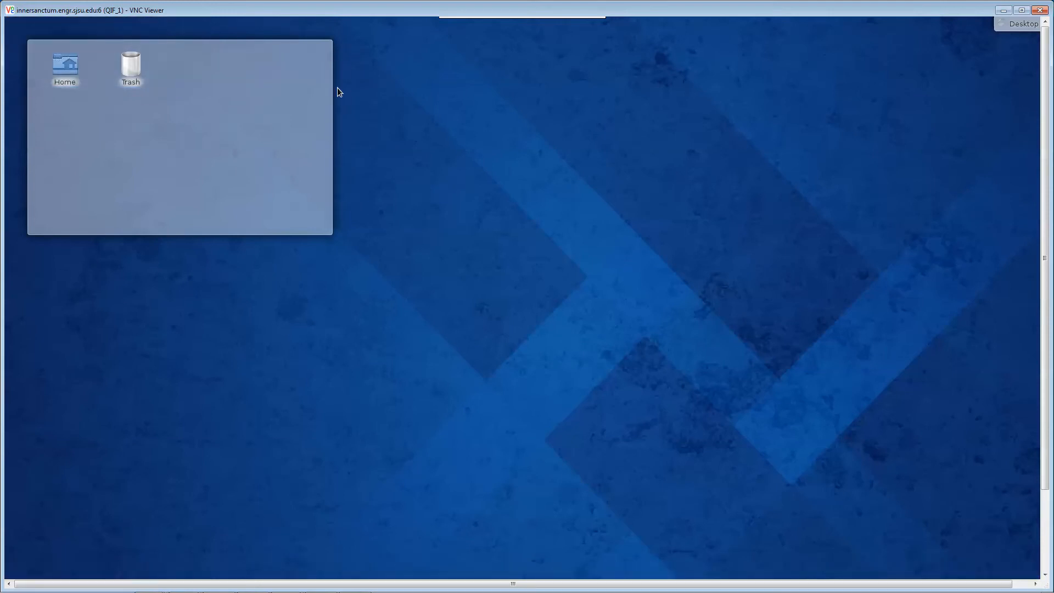
mouse_move(1047, 350)
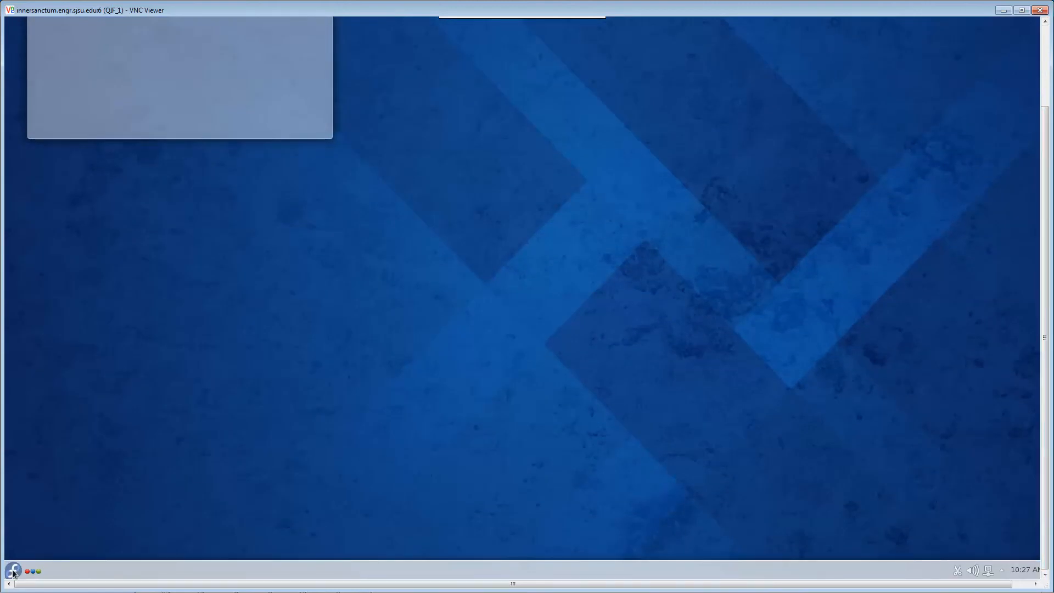
click(11, 571)
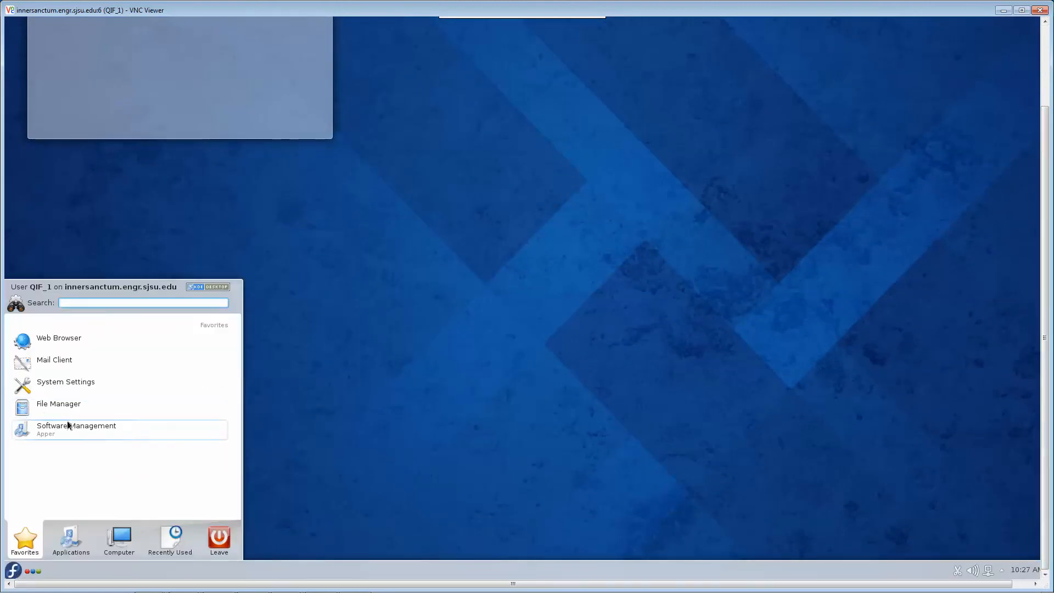
click(70, 538)
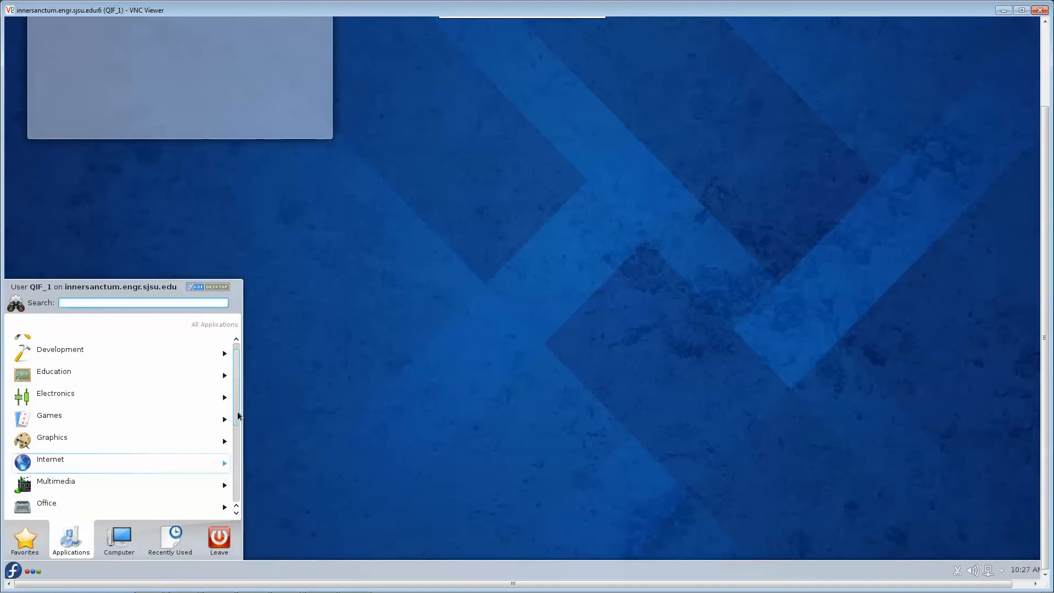
scroll(down, 3)
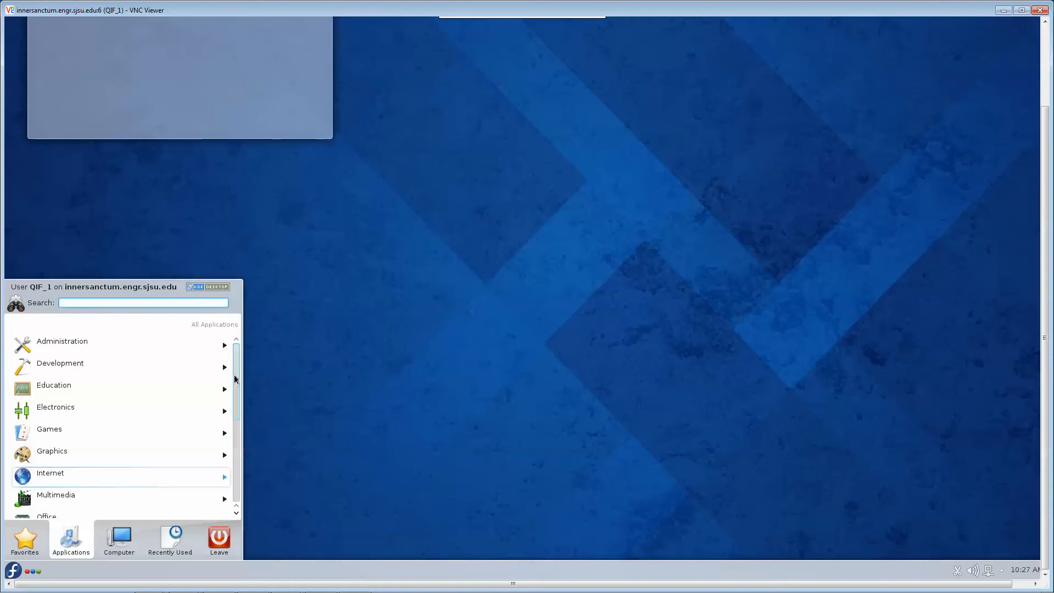
mouse_move(393, 222)
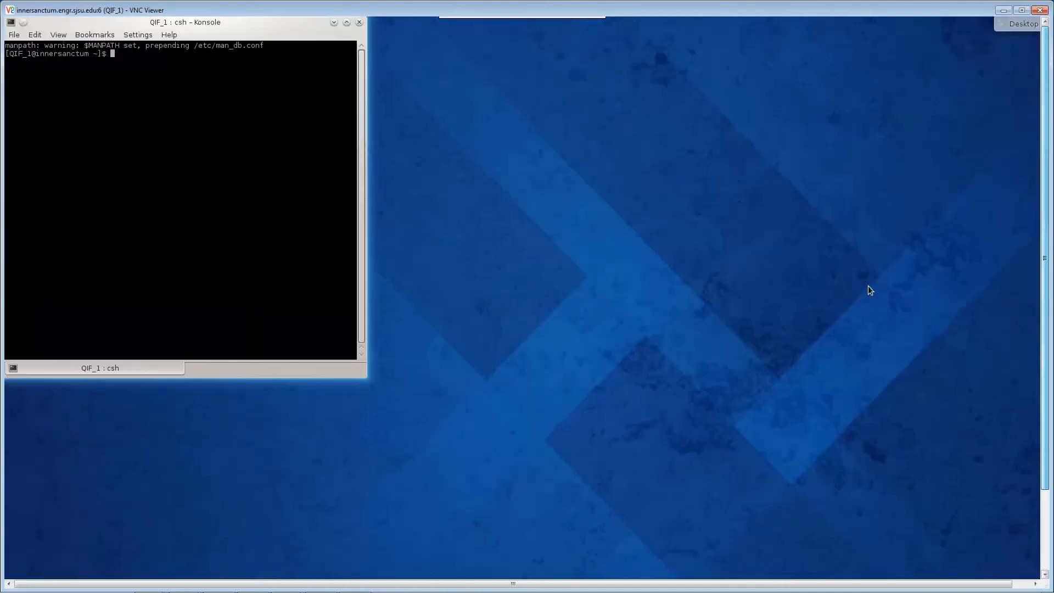
mouse_move(182, 134)
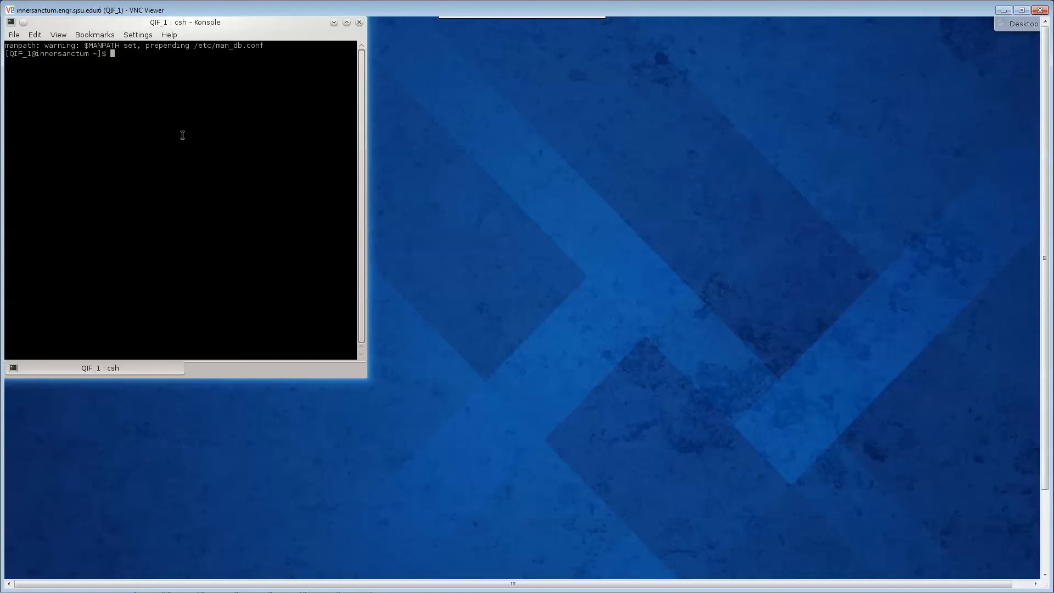
Step: Start gedit from Konsole, type test text in it, then close the VNC Viewer session window
text(gedit &)
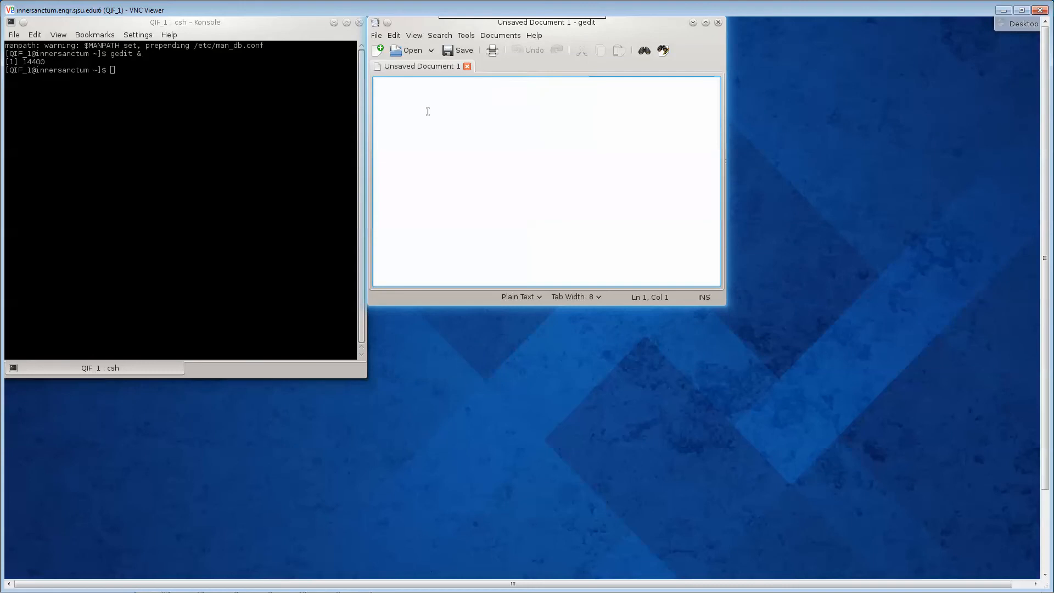
text(fhfhsdfdkdk)
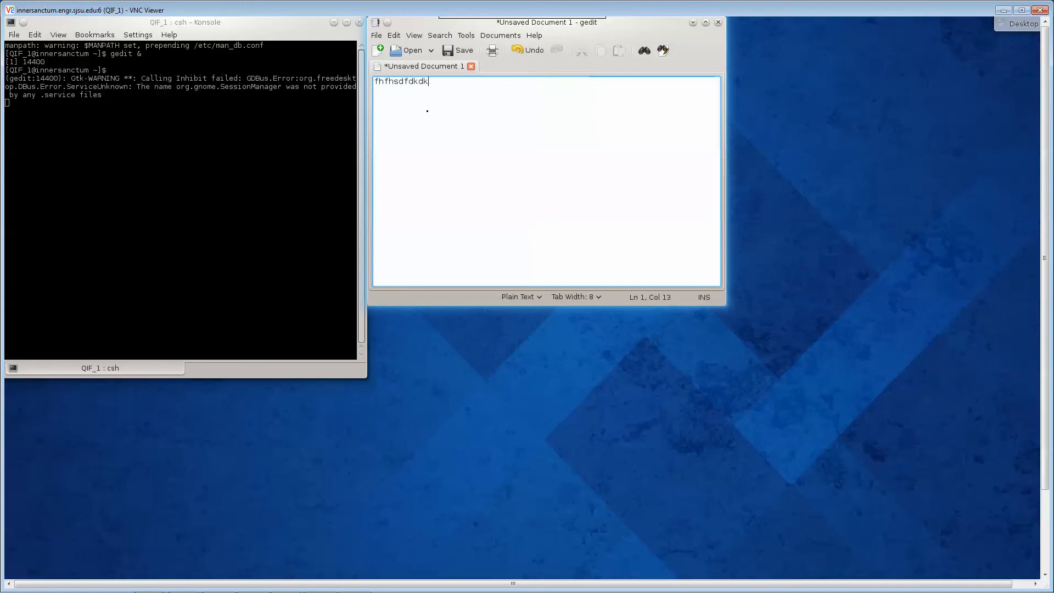
text(d)
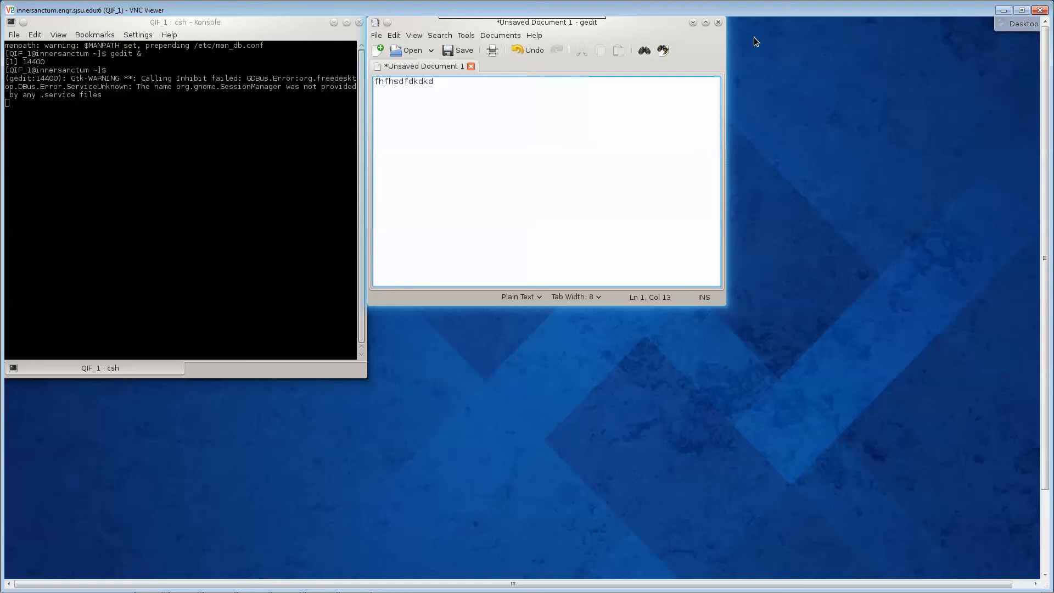
mouse_move(1008, 54)
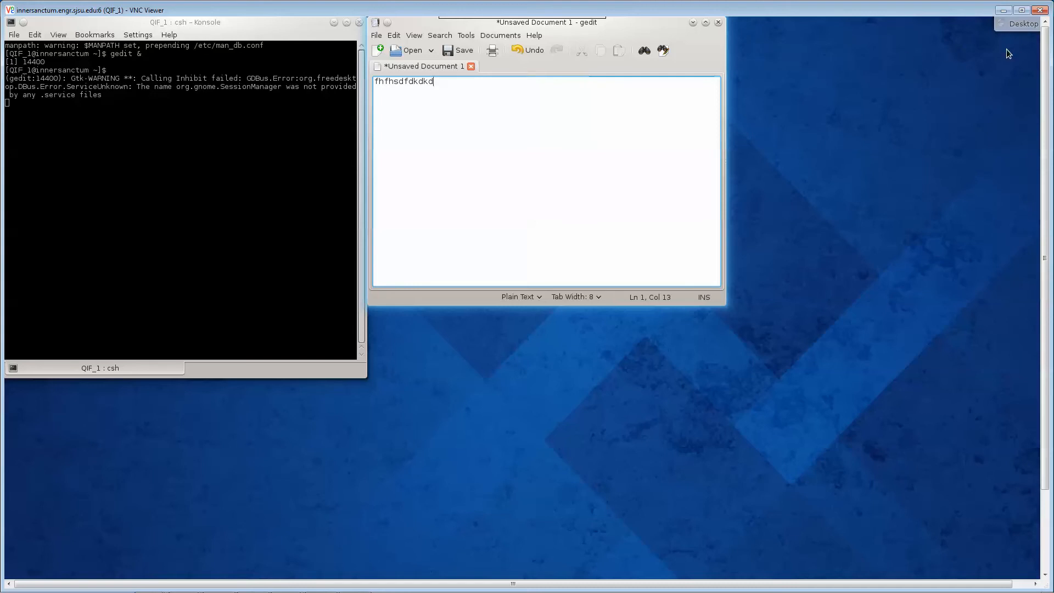
mouse_move(782, 517)
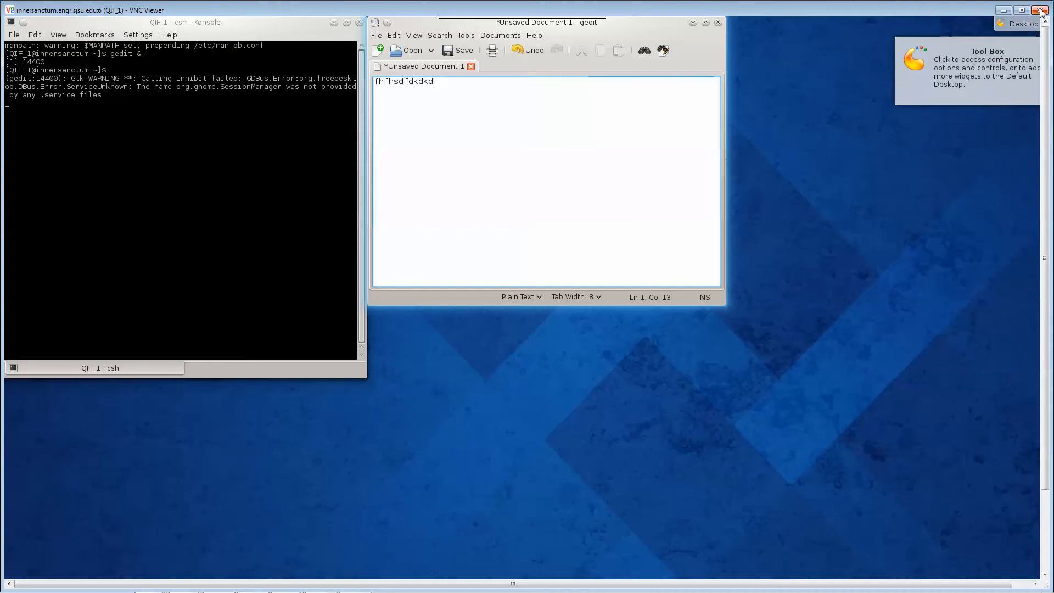
click(1045, 10)
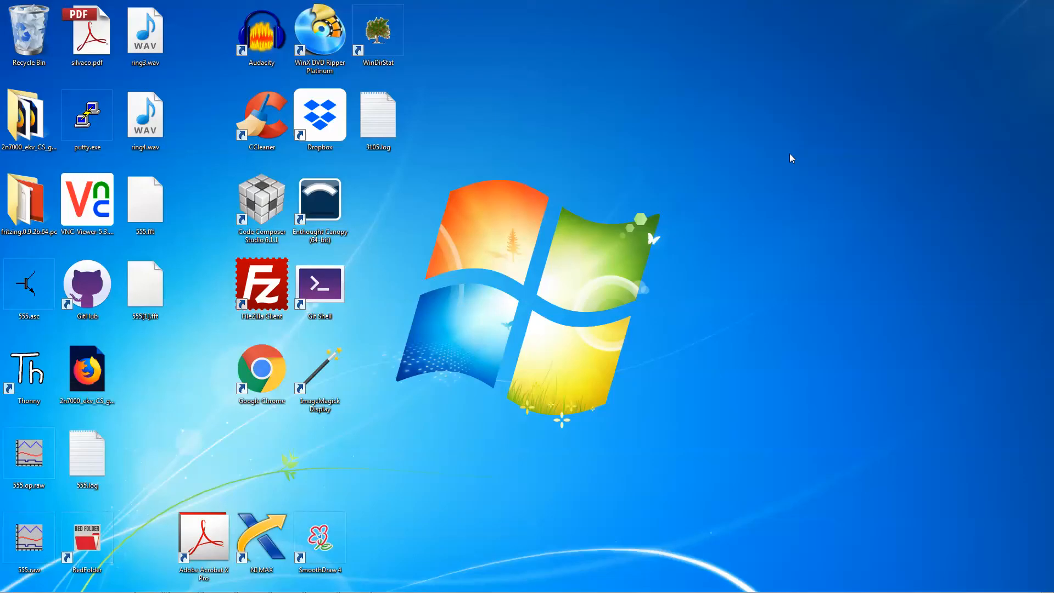
mouse_move(487, 100)
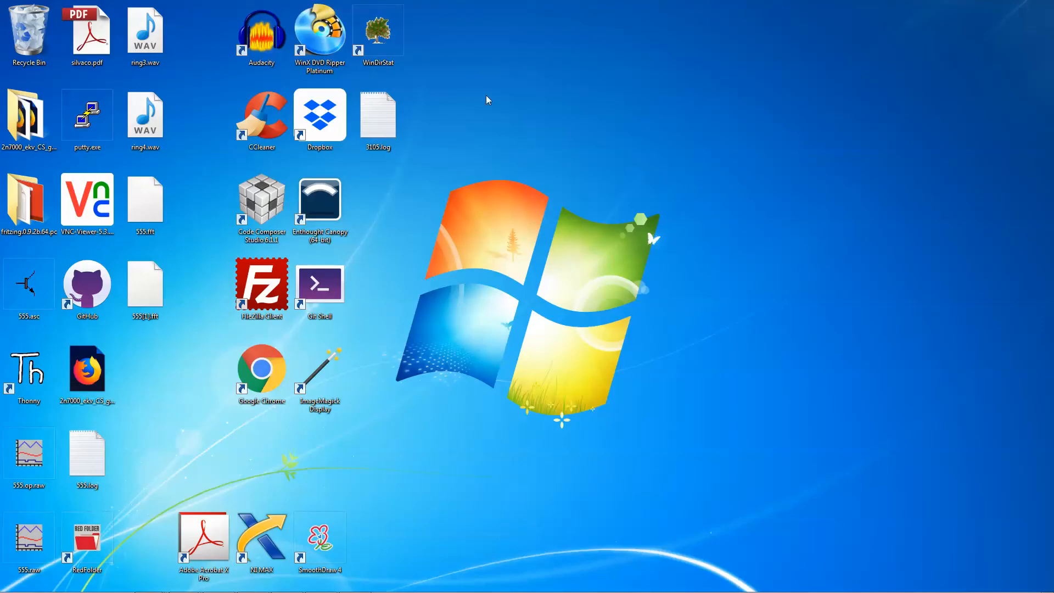
Step: Relaunch VNC Viewer, reconnect to innersanctum:5906 and continue past the unencrypted-connection warning
double_click(87, 199)
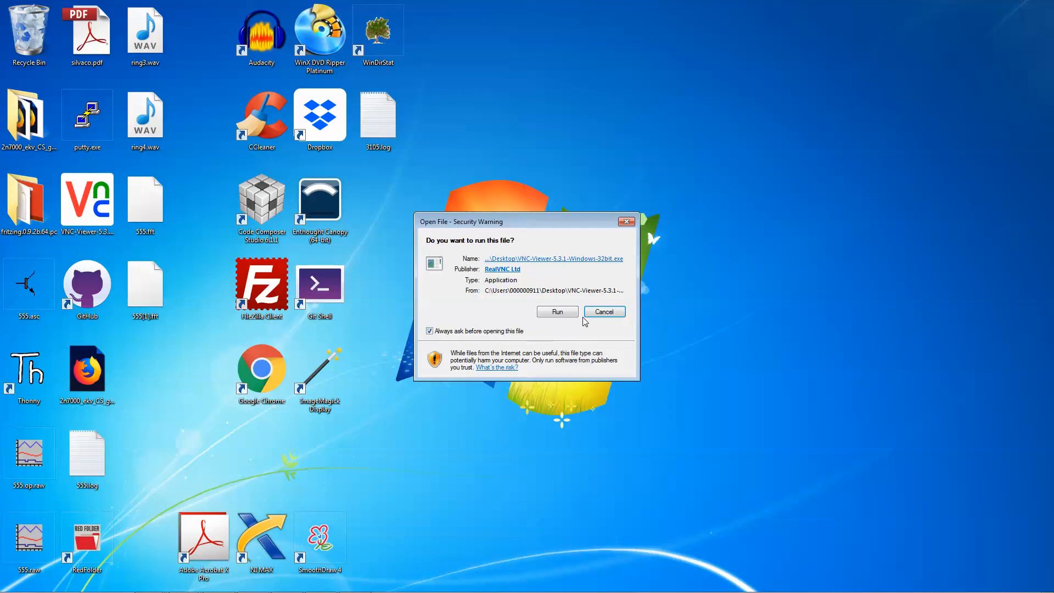
click(555, 311)
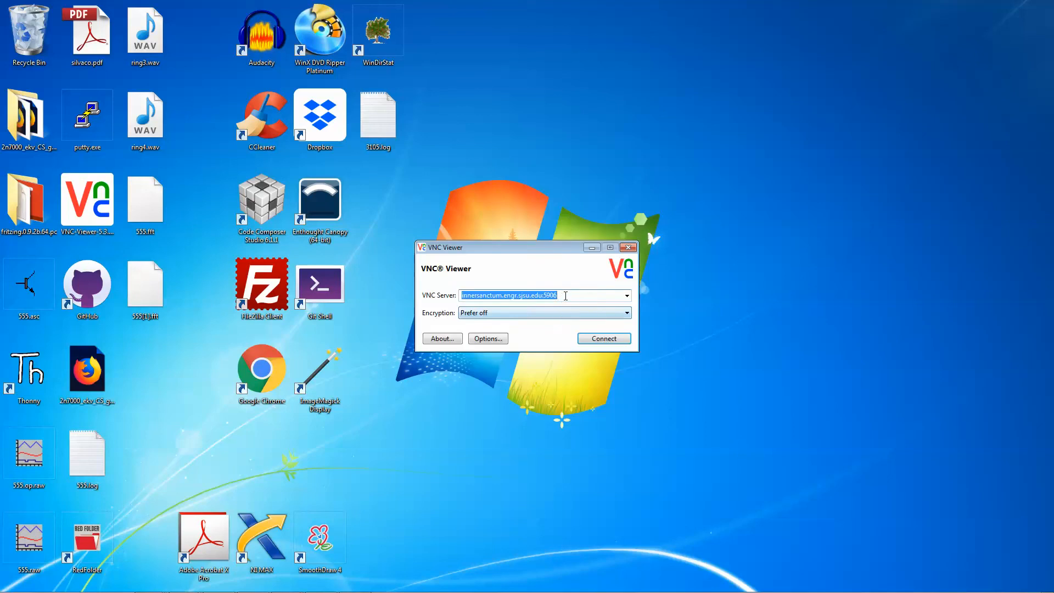
click(603, 338)
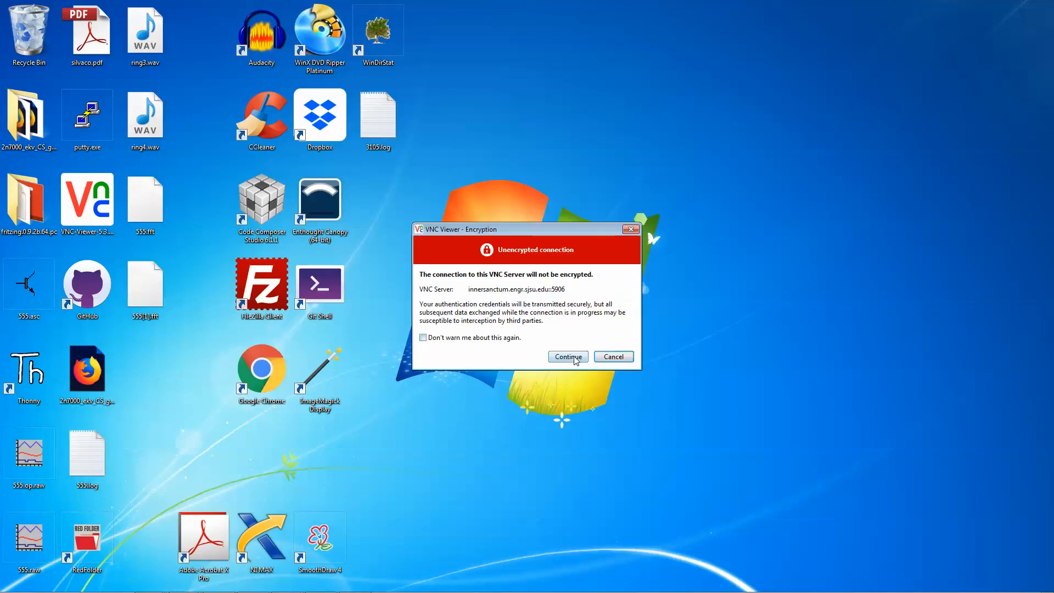
click(566, 355)
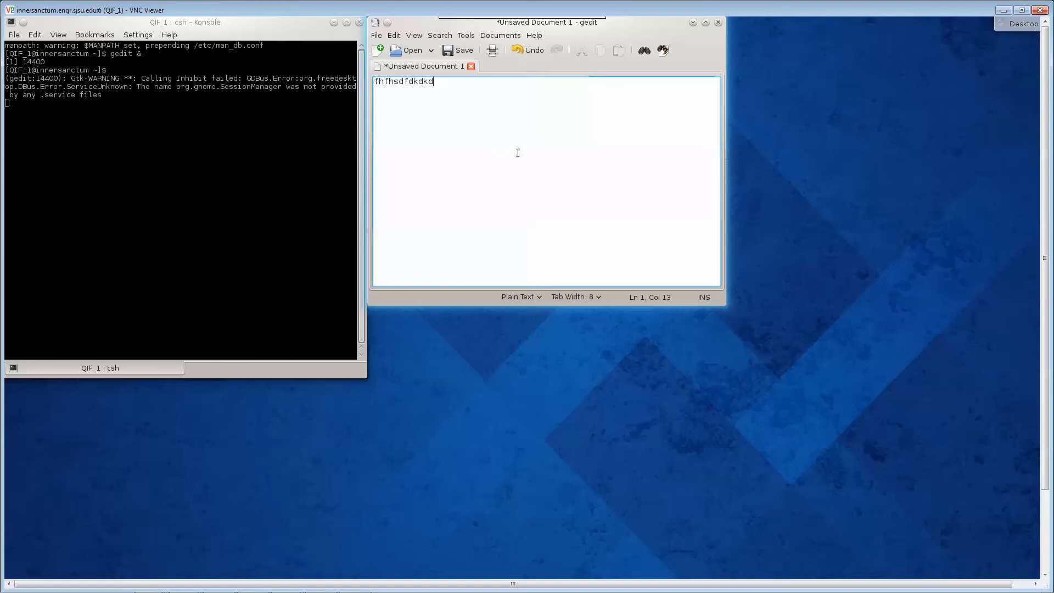
mouse_move(519, 132)
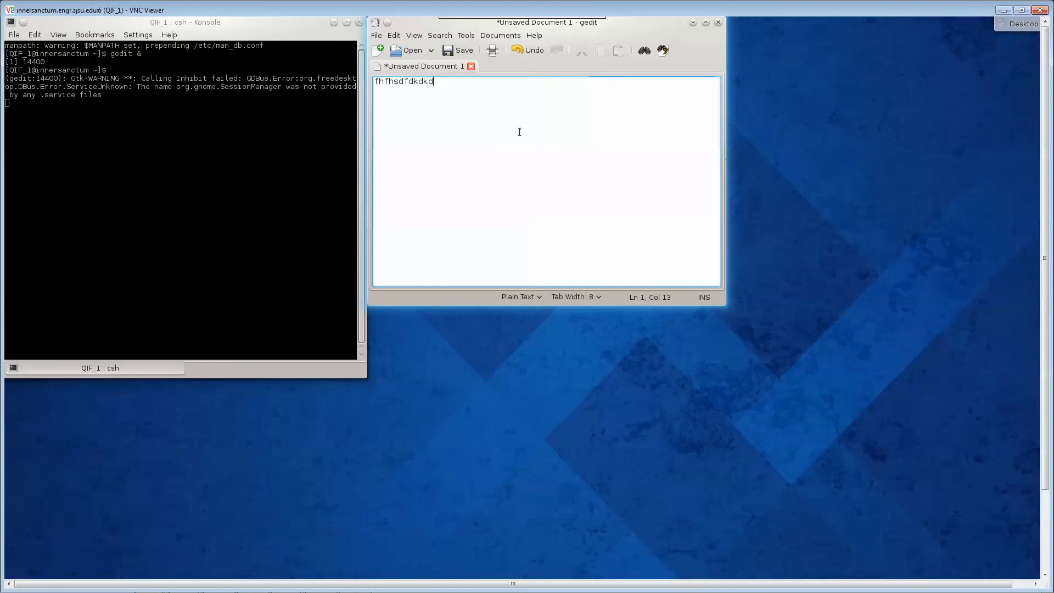
mouse_move(529, 131)
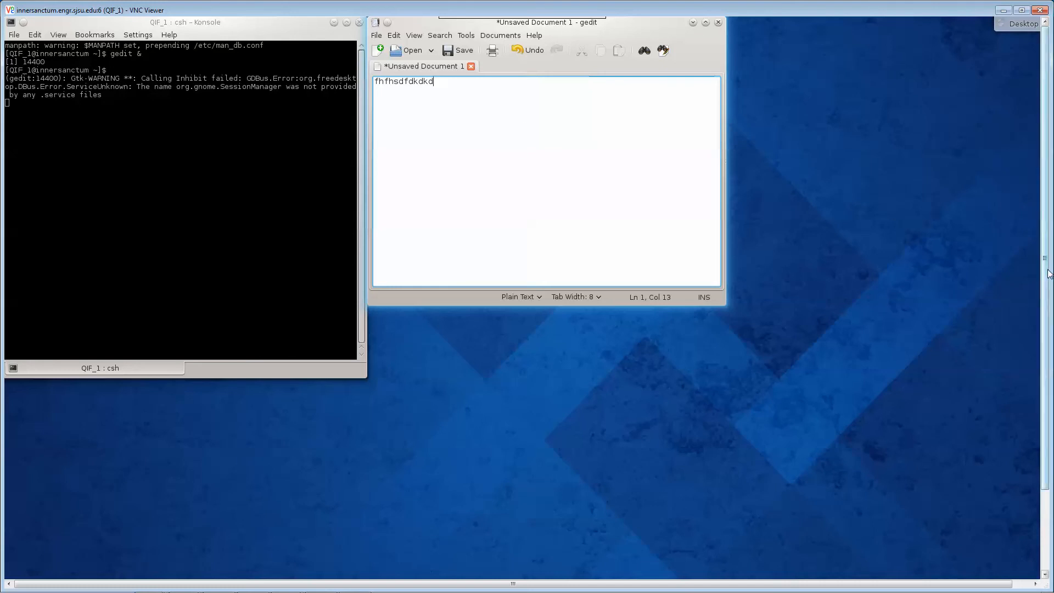
mouse_move(889, 182)
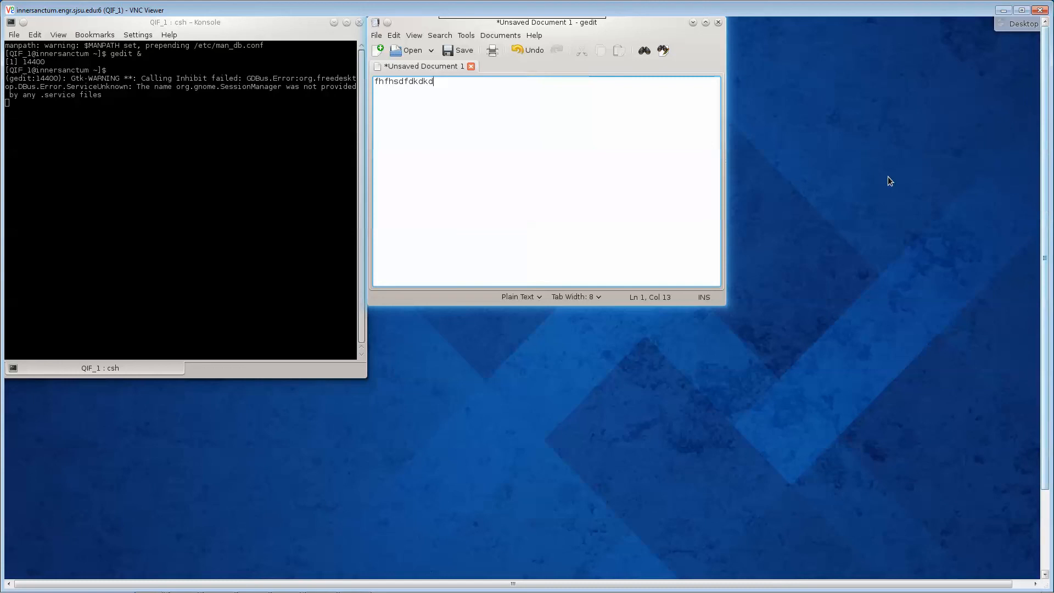
mouse_move(639, 190)
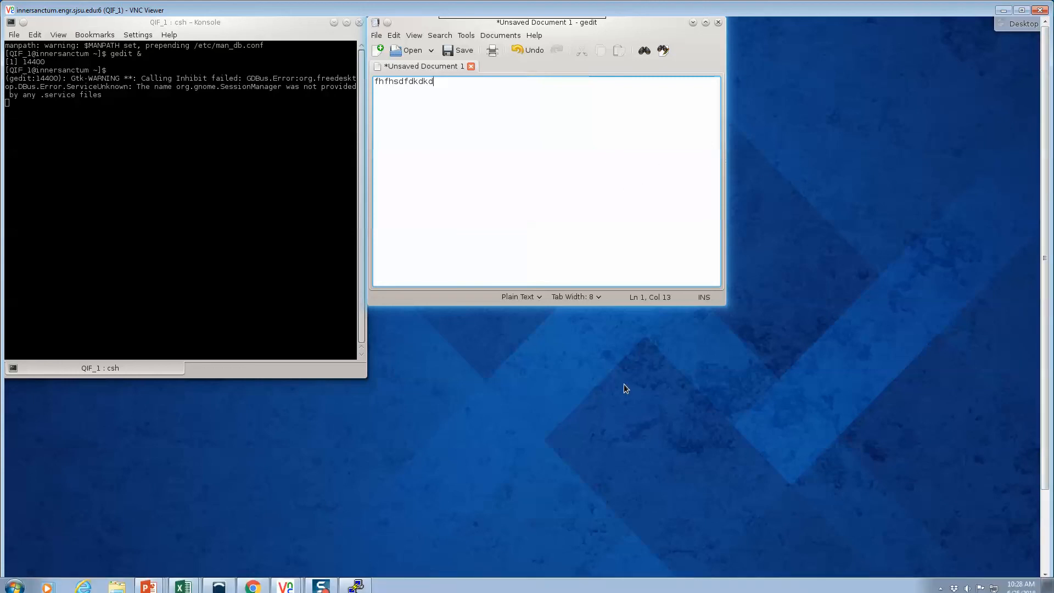
mouse_move(583, 336)
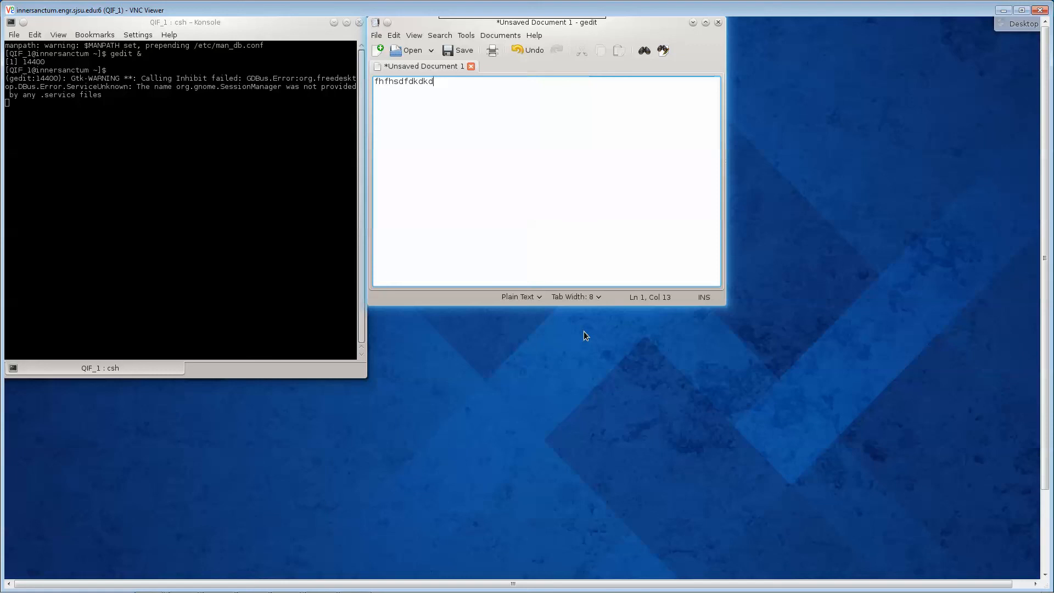
mouse_move(1001, 176)
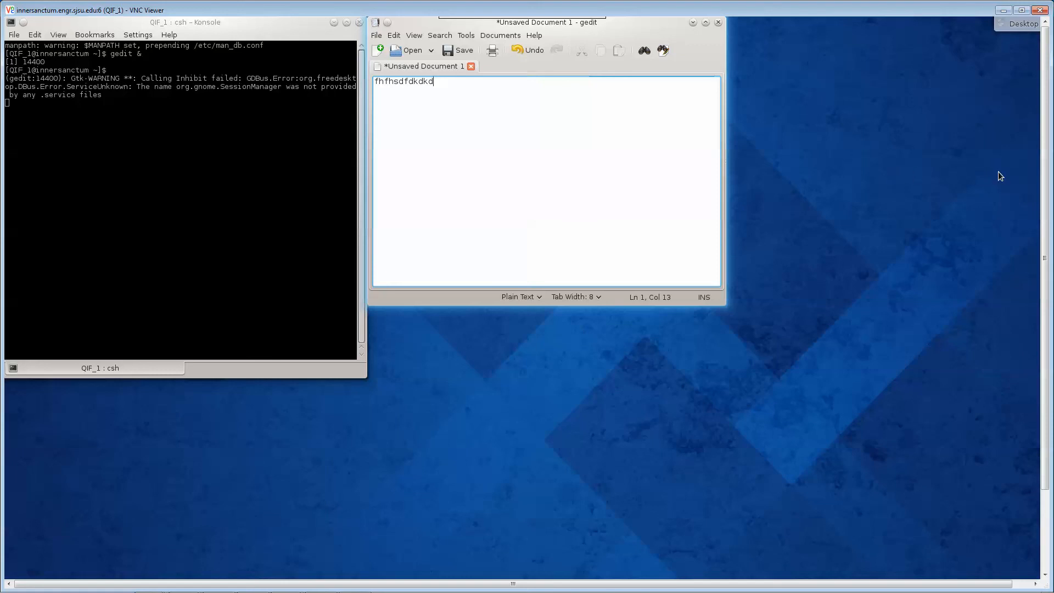
mouse_move(797, 127)
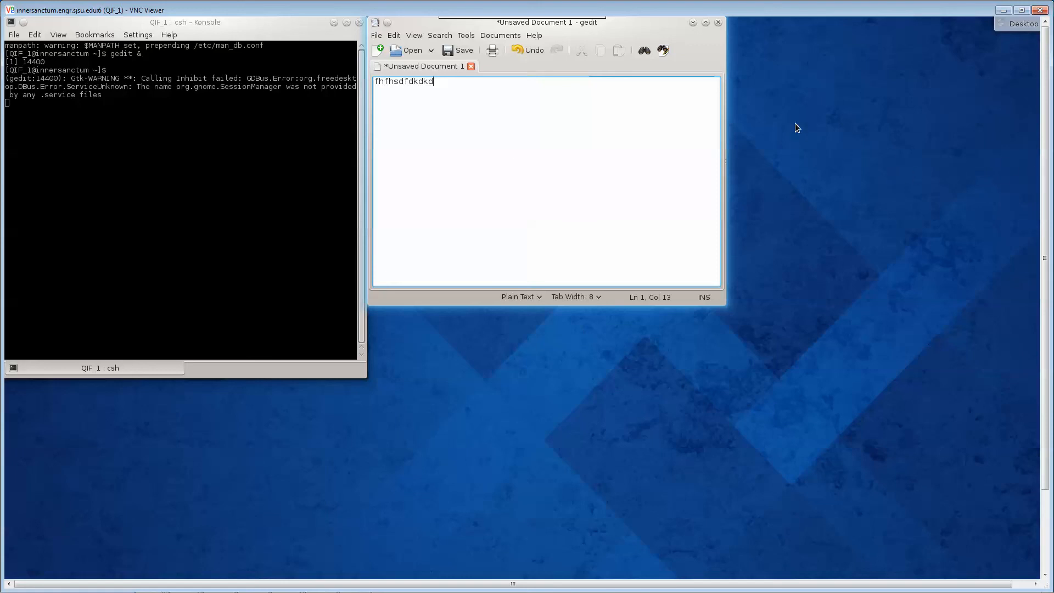
mouse_move(849, 102)
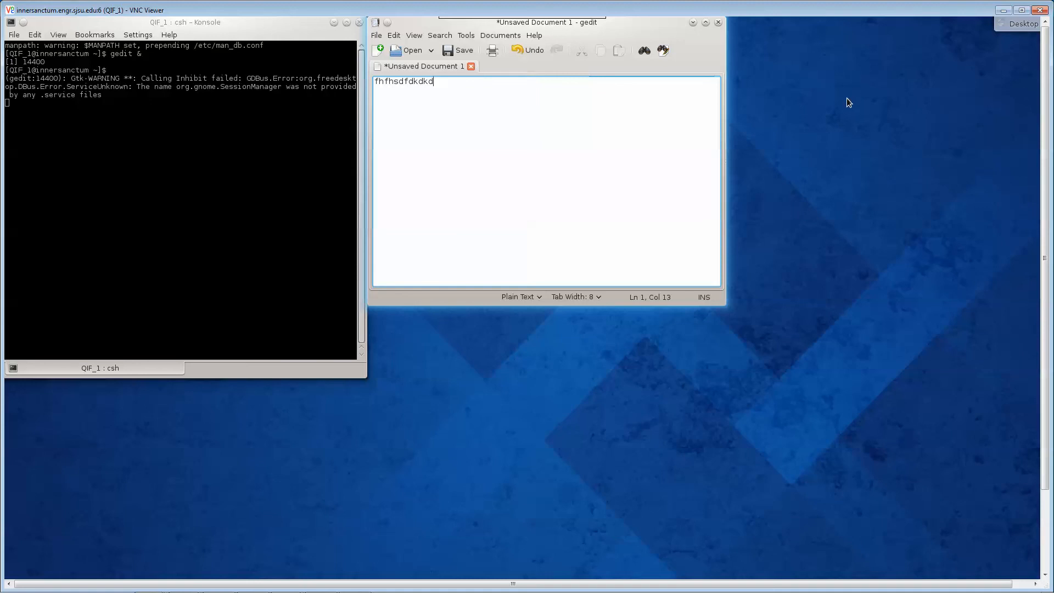
mouse_move(252, 134)
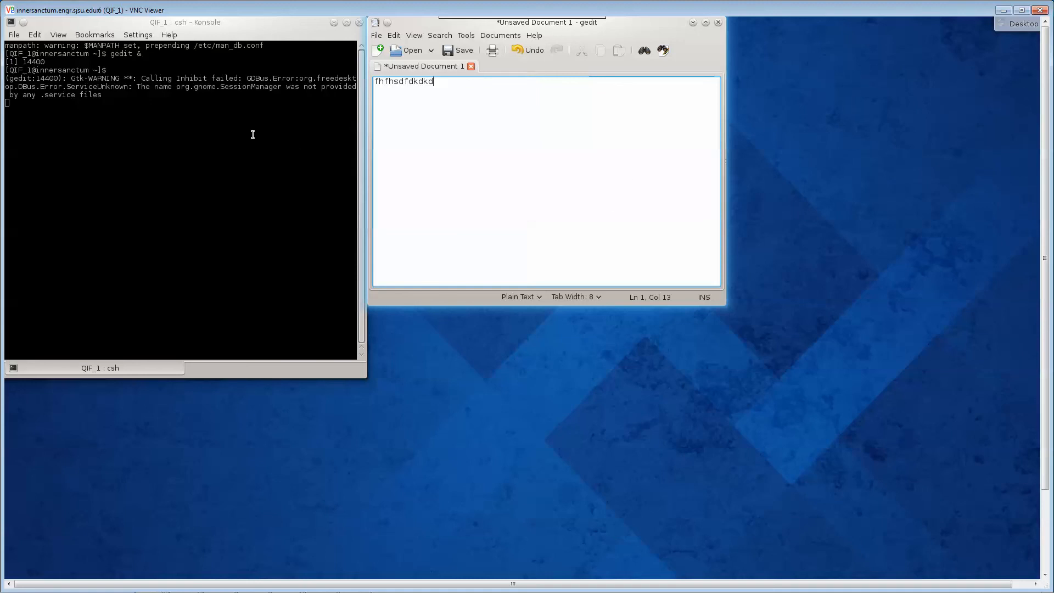
mouse_move(304, 131)
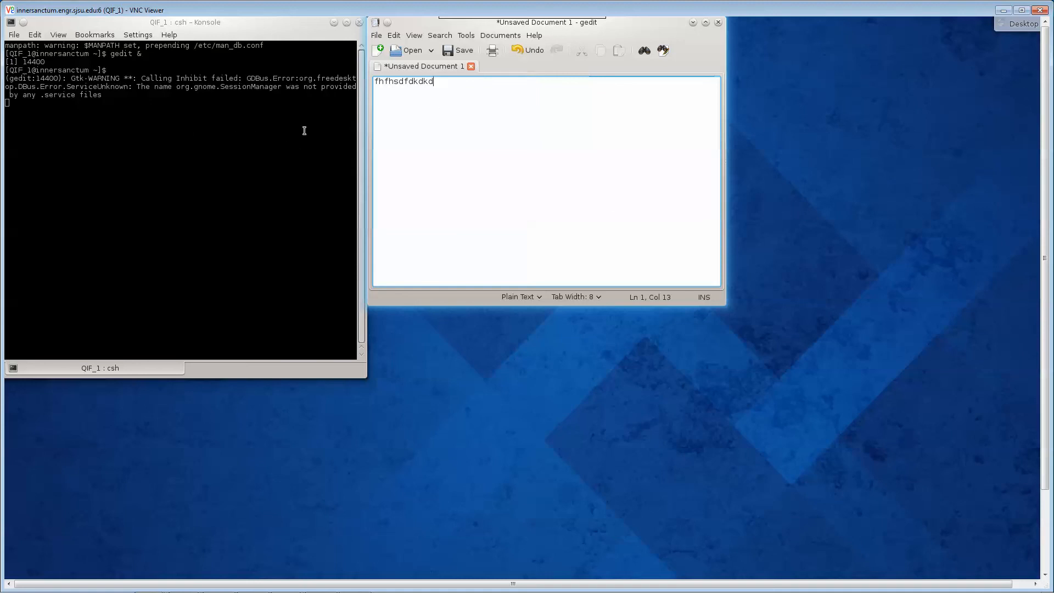
mouse_move(448, 130)
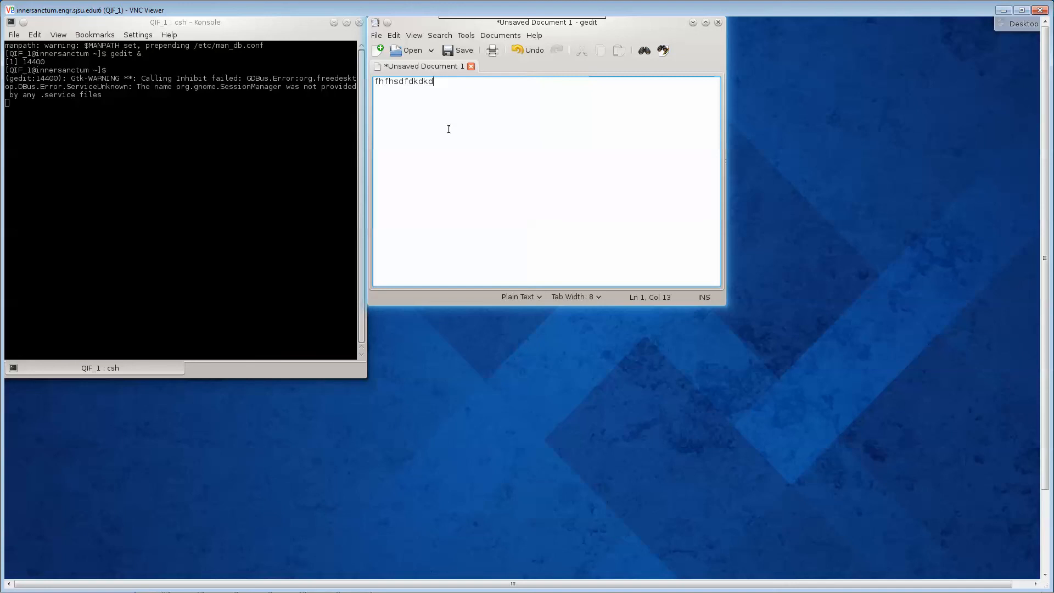
mouse_move(448, 124)
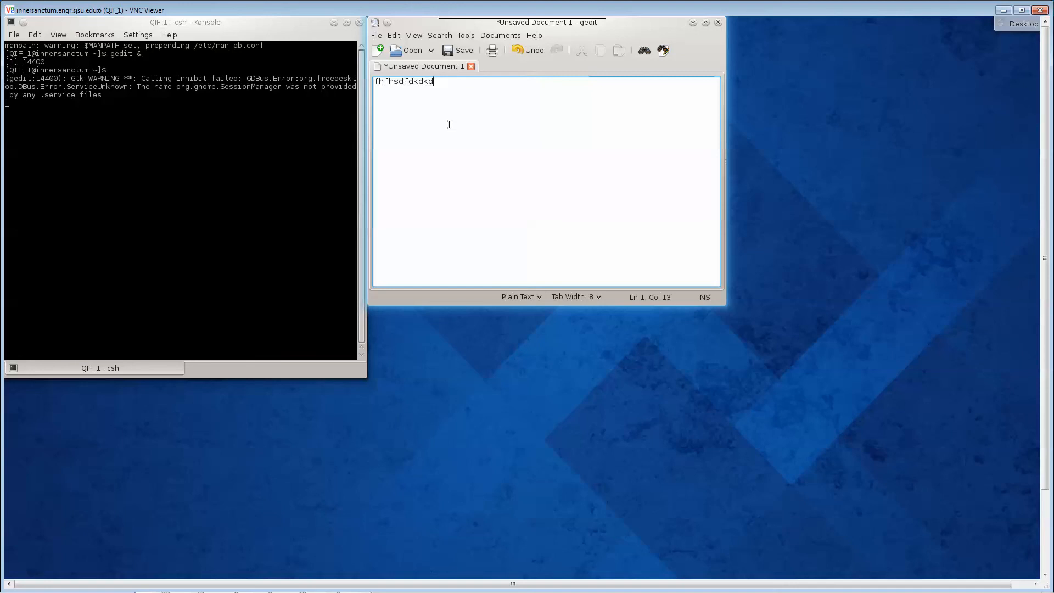
mouse_move(759, 244)
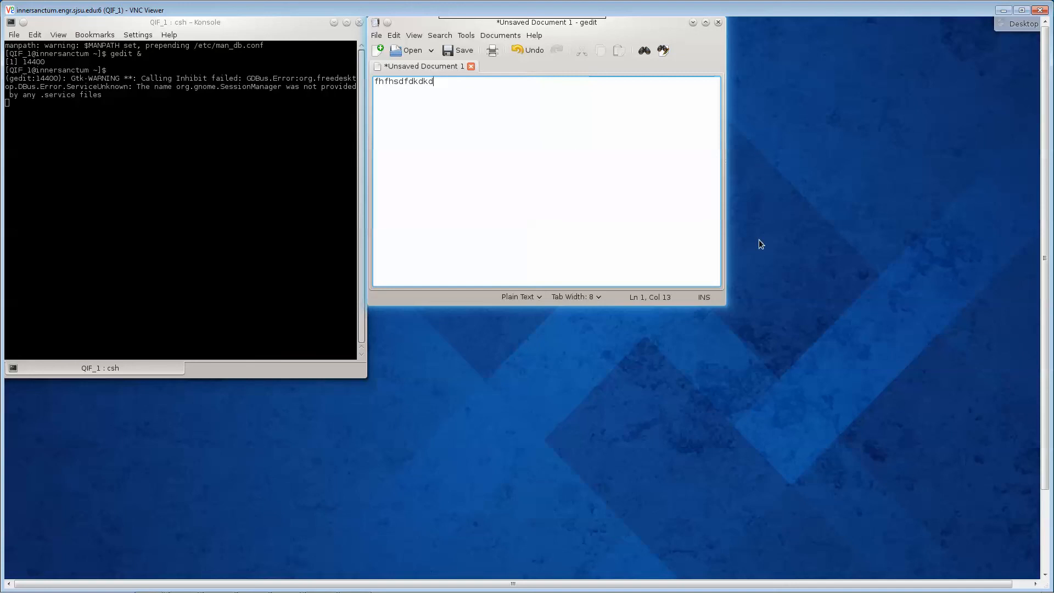
mouse_move(760, 283)
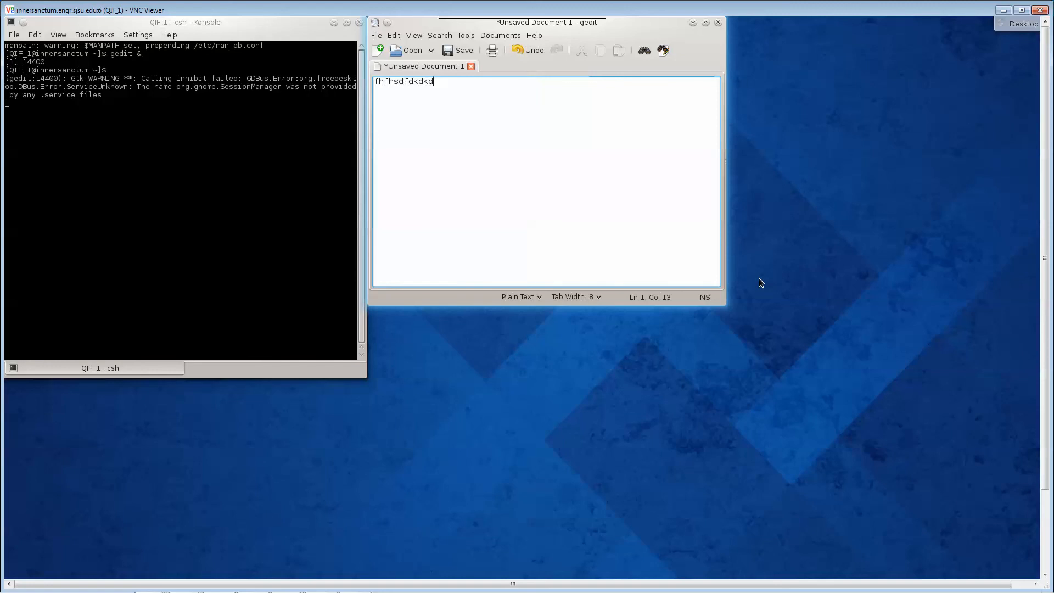
mouse_move(762, 280)
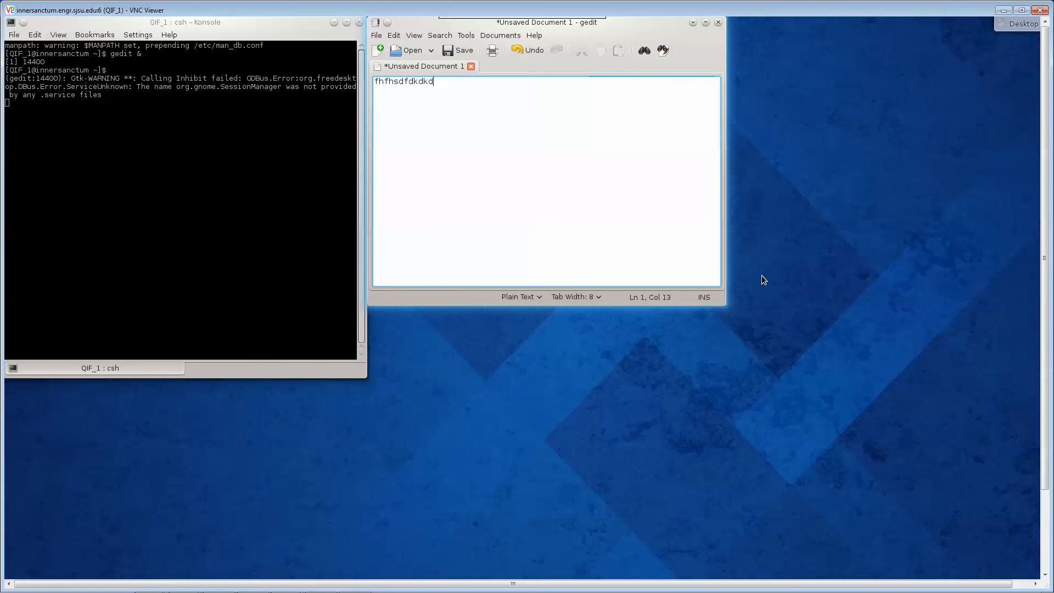
mouse_move(767, 278)
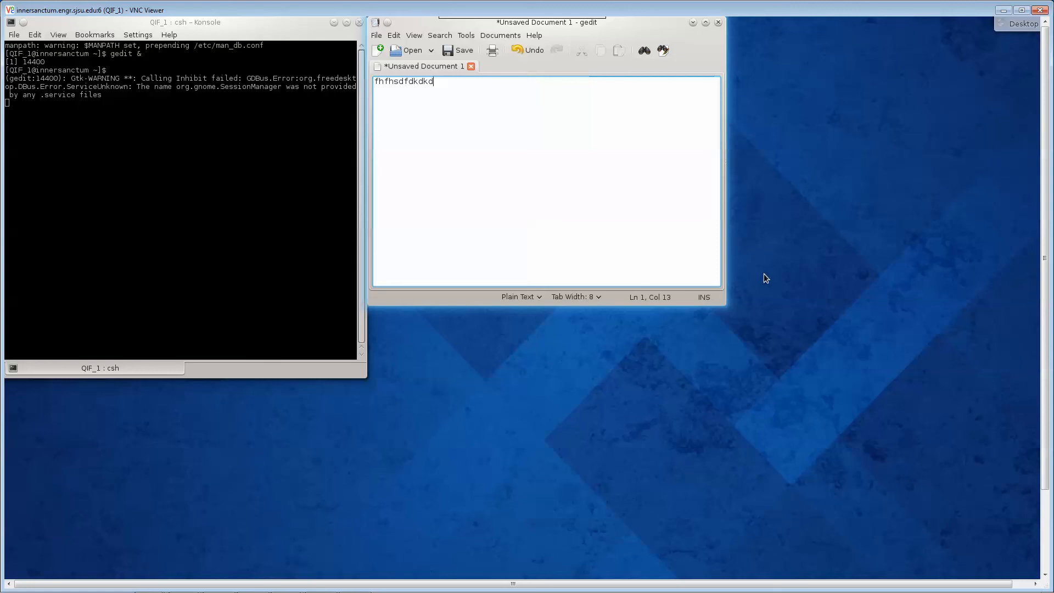
mouse_move(799, 262)
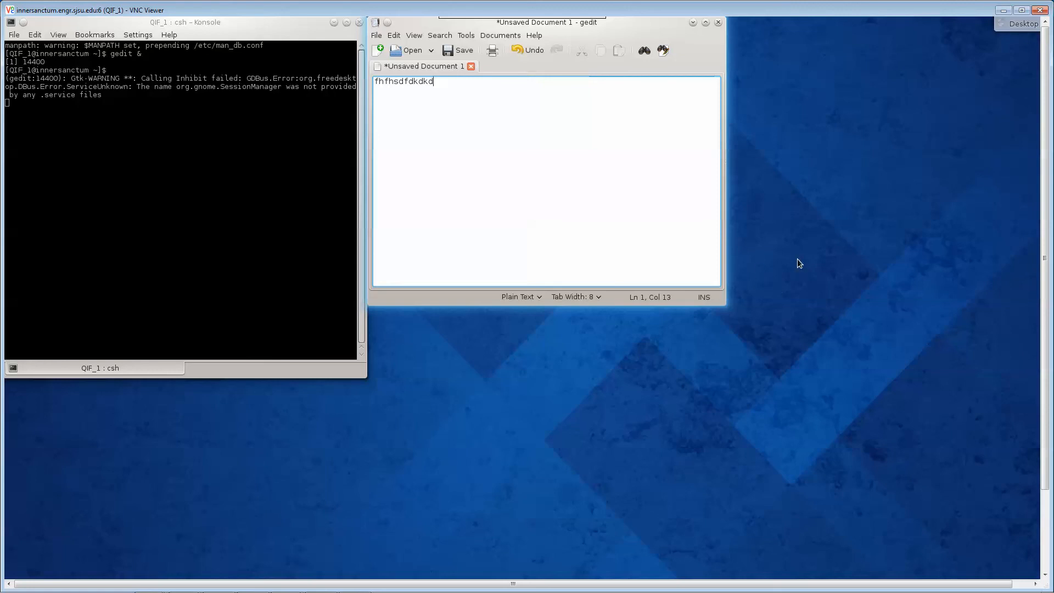
mouse_move(697, 265)
text(ls)
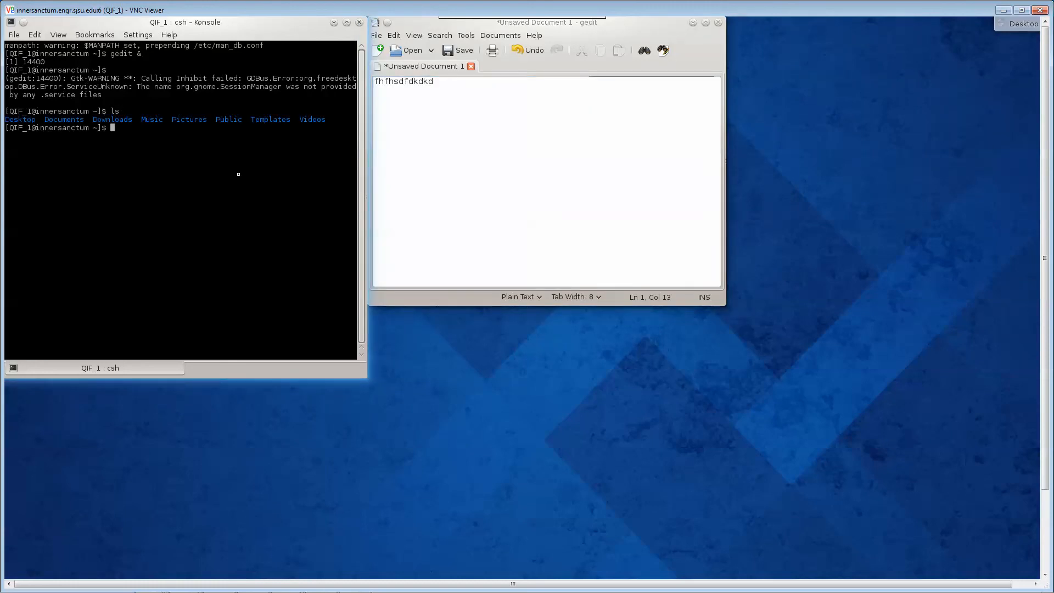
Step: Type mkdir your_name at the Konsole prompt, leaving it unexecuted
text(mk)
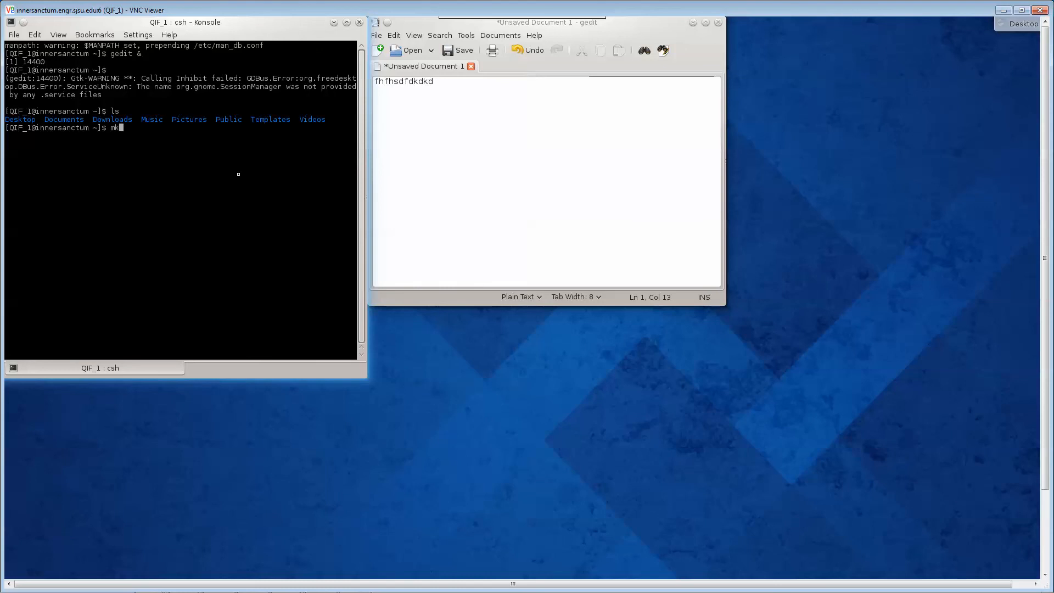
text(dir)
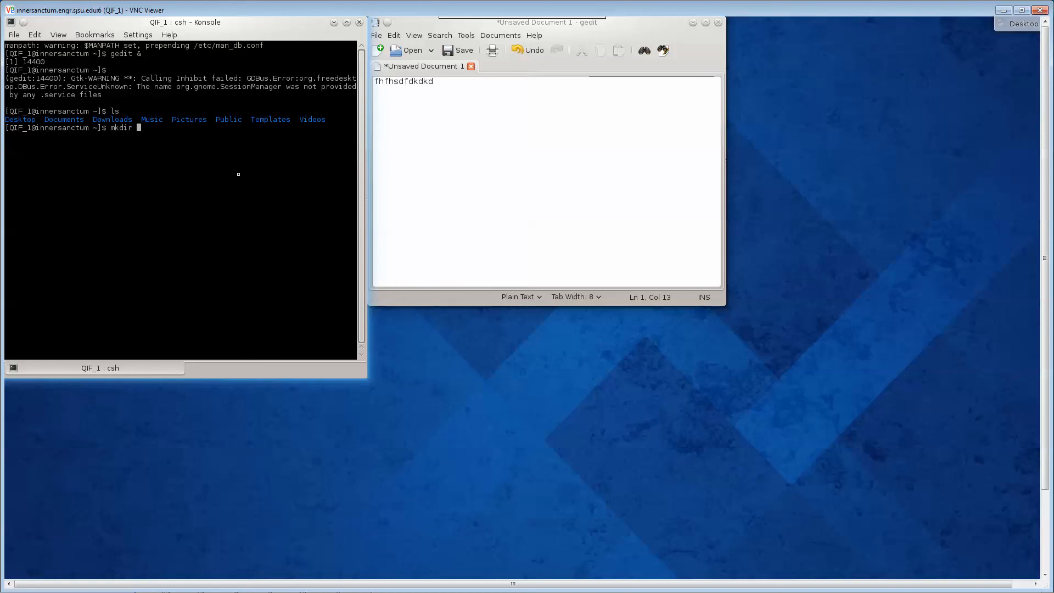
text(your_)
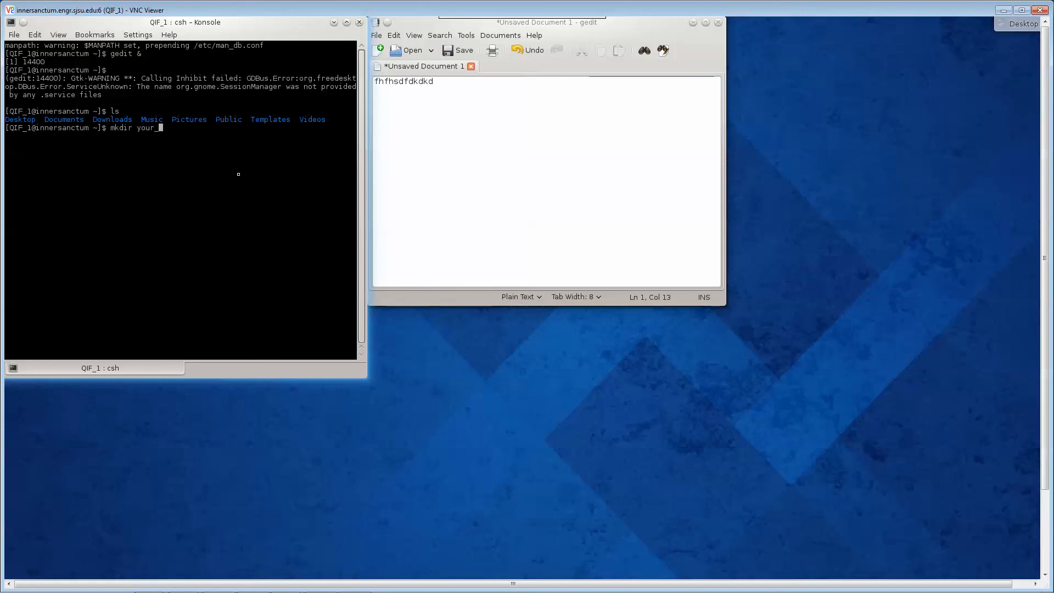
text(name)
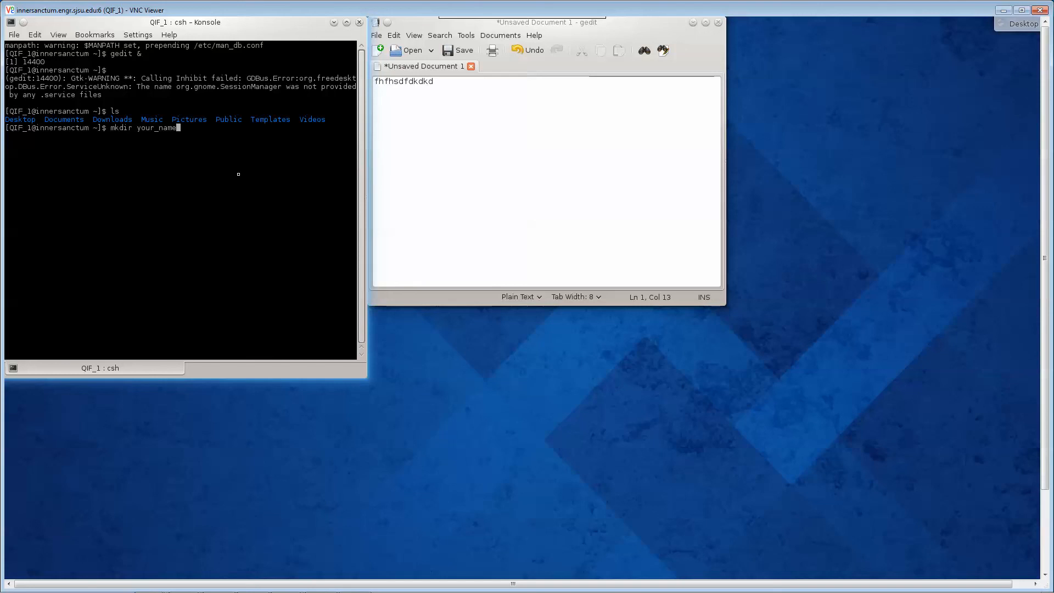
mouse_move(320, 175)
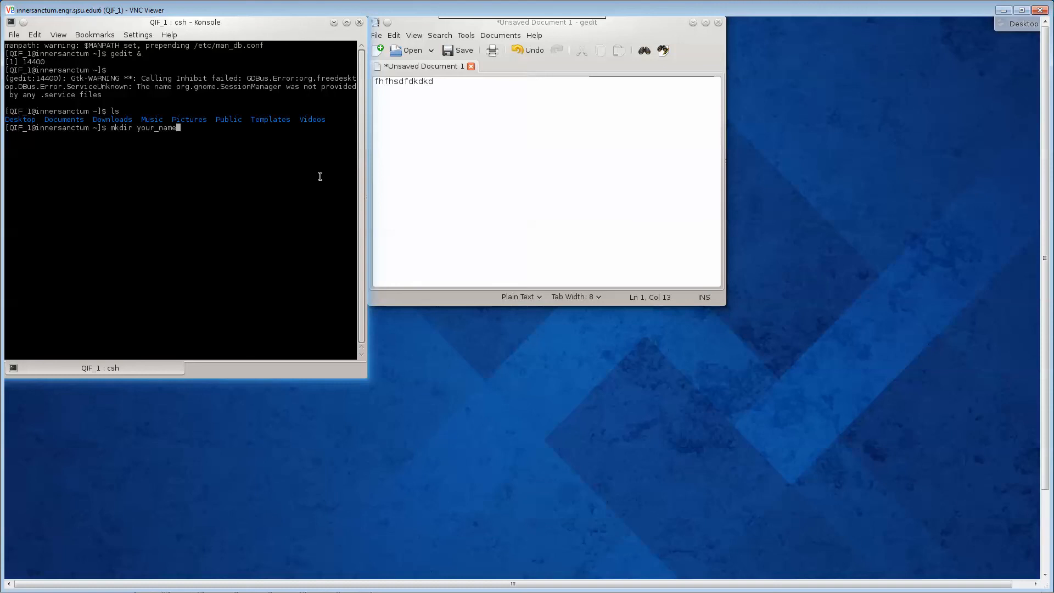
mouse_move(166, 130)
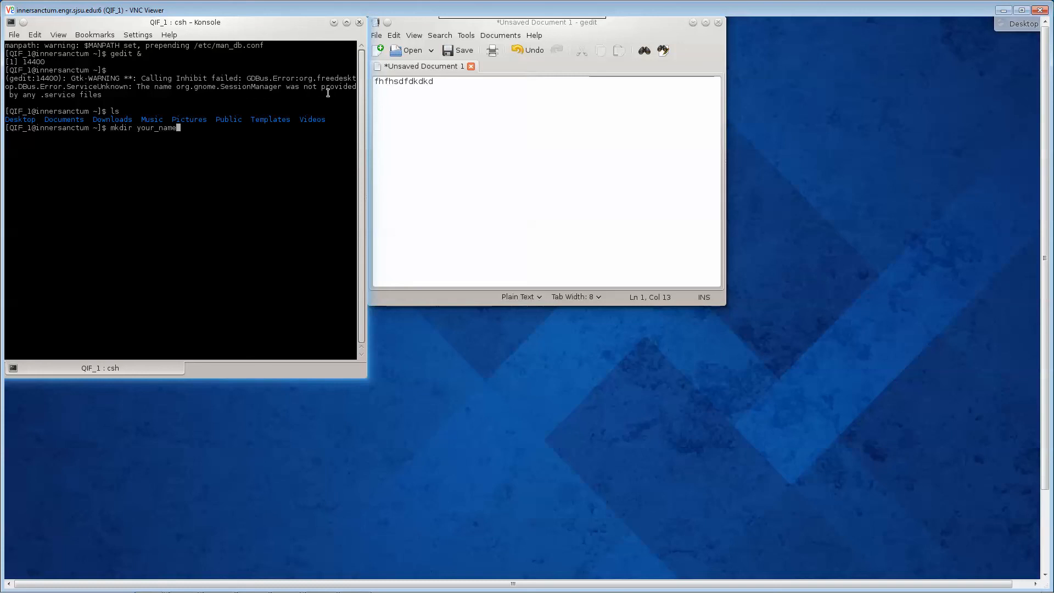
mouse_move(310, 101)
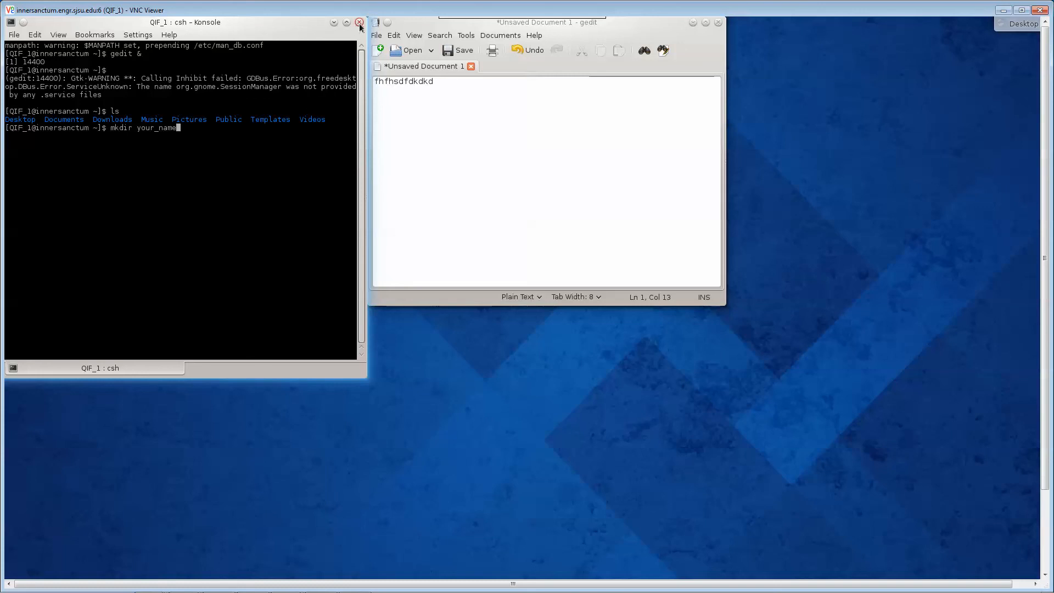
mouse_move(359, 22)
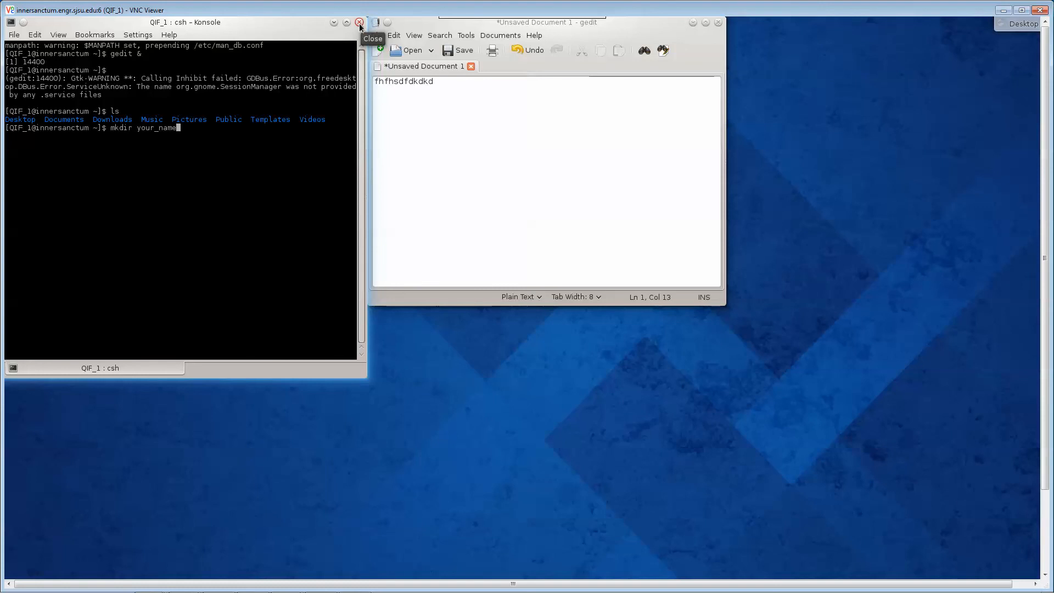